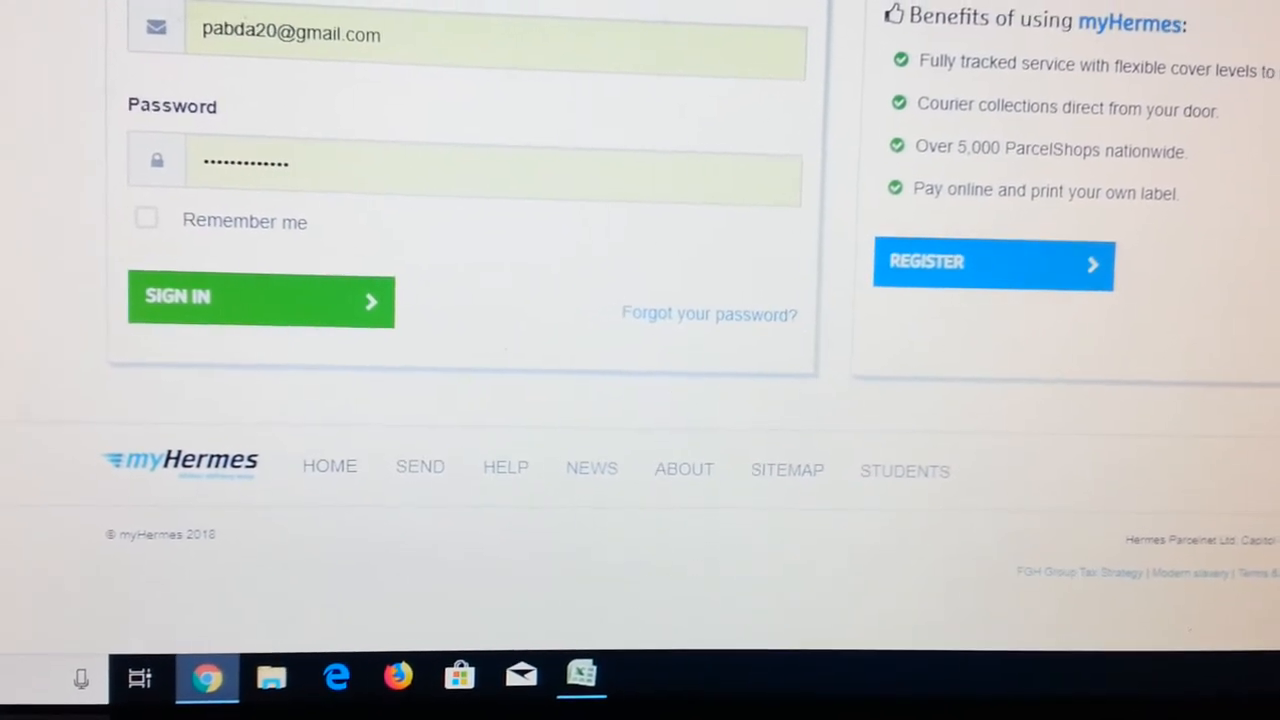
Sign in and browse the dashboard showing 1 unpaid, 3 active and 385 delivered parcels
scroll(down, 3)
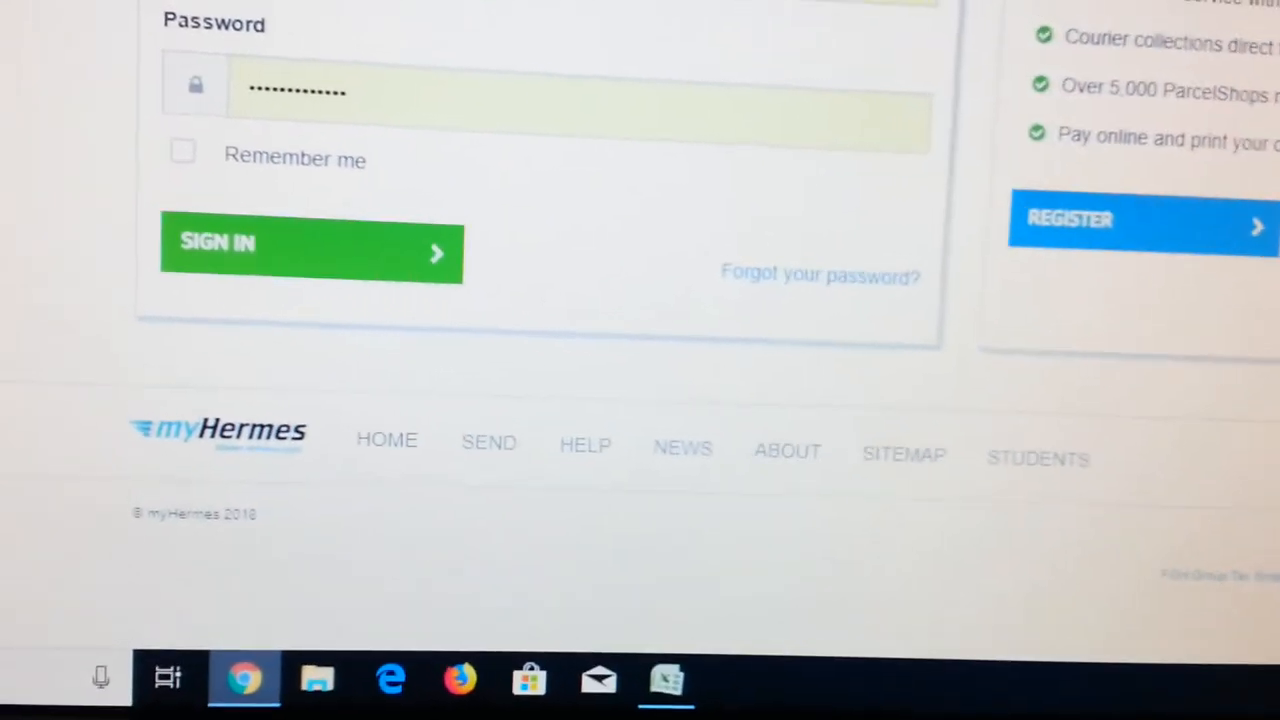
scroll(down, 3)
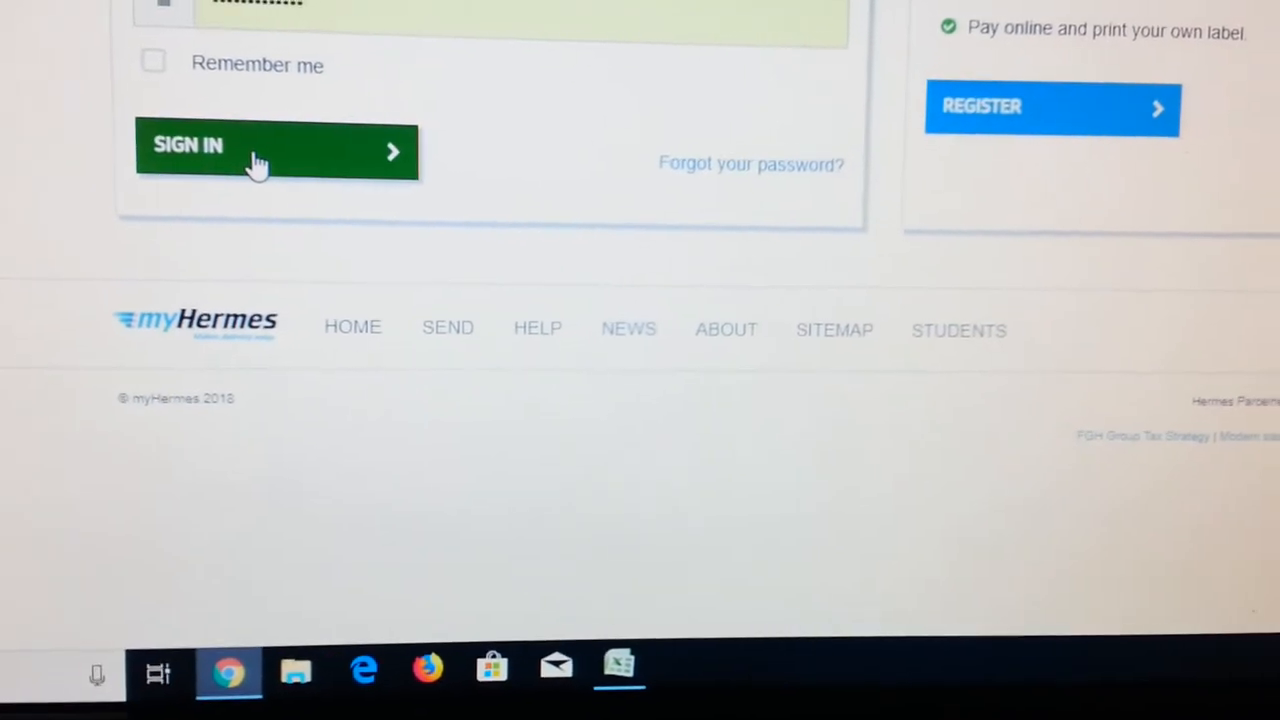
click(277, 148)
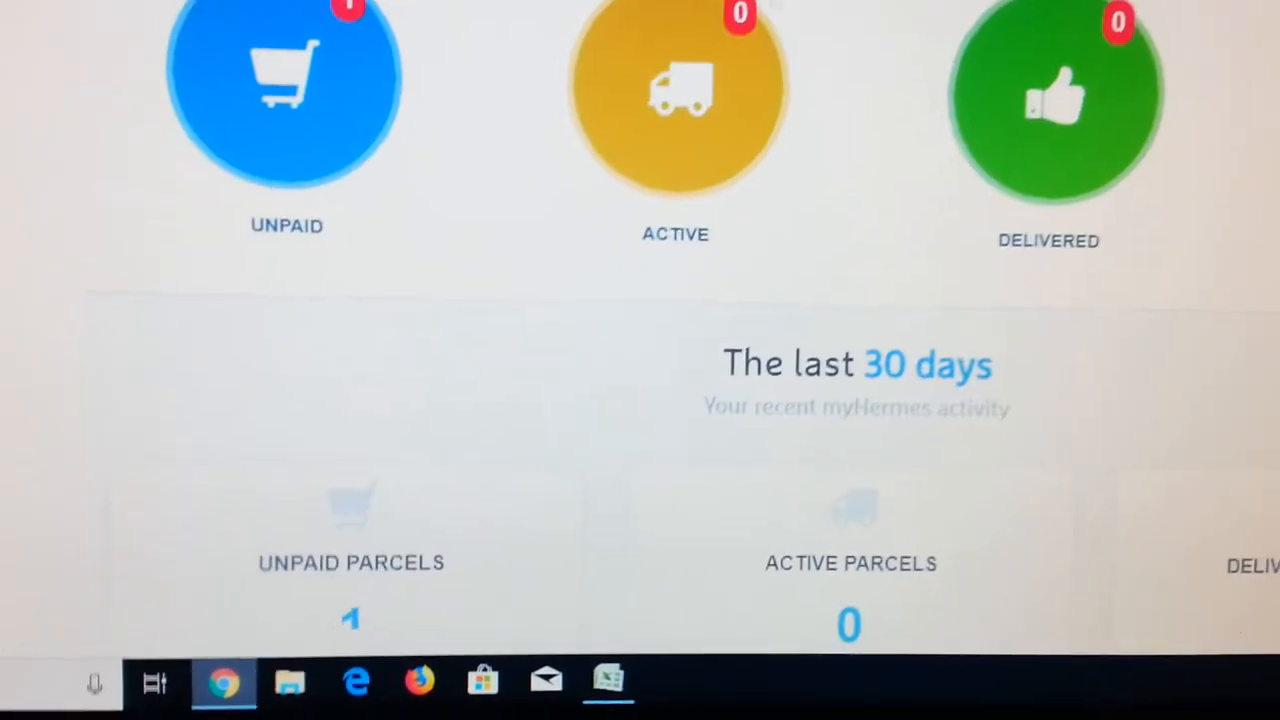
scroll(up, 3)
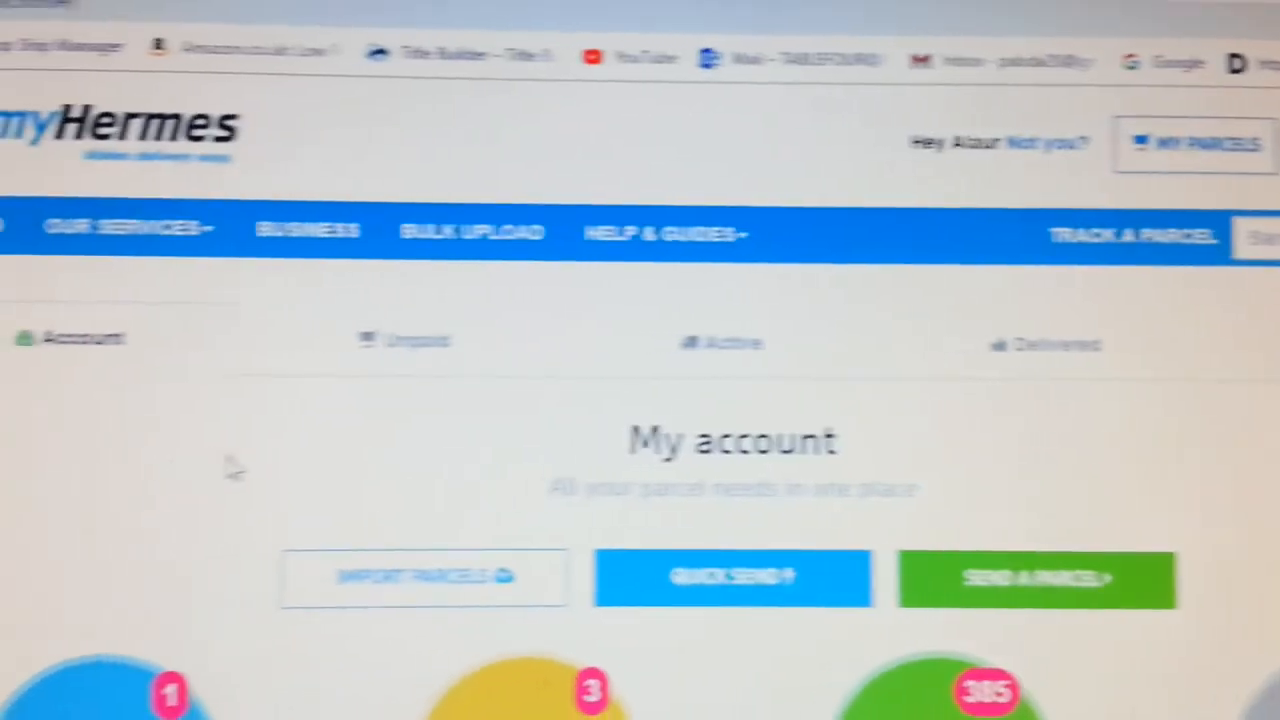
scroll(down, 3)
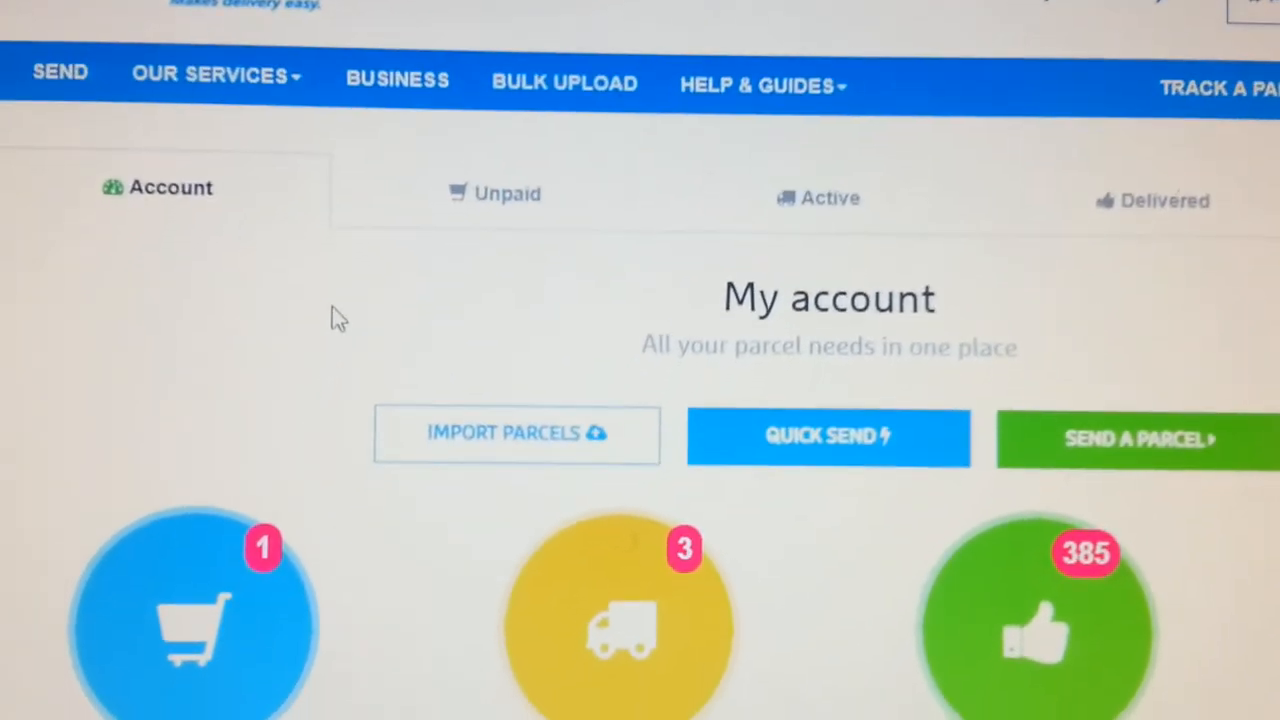
scroll(down, 3)
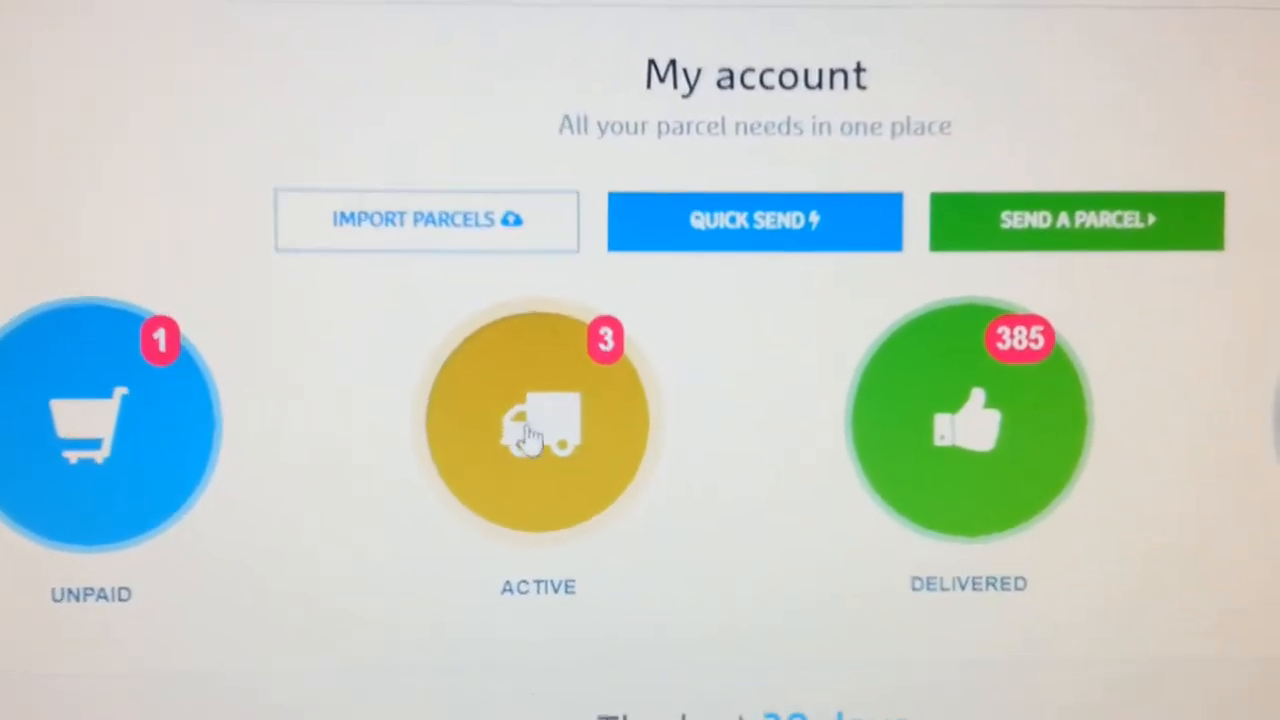
scroll(down, 3)
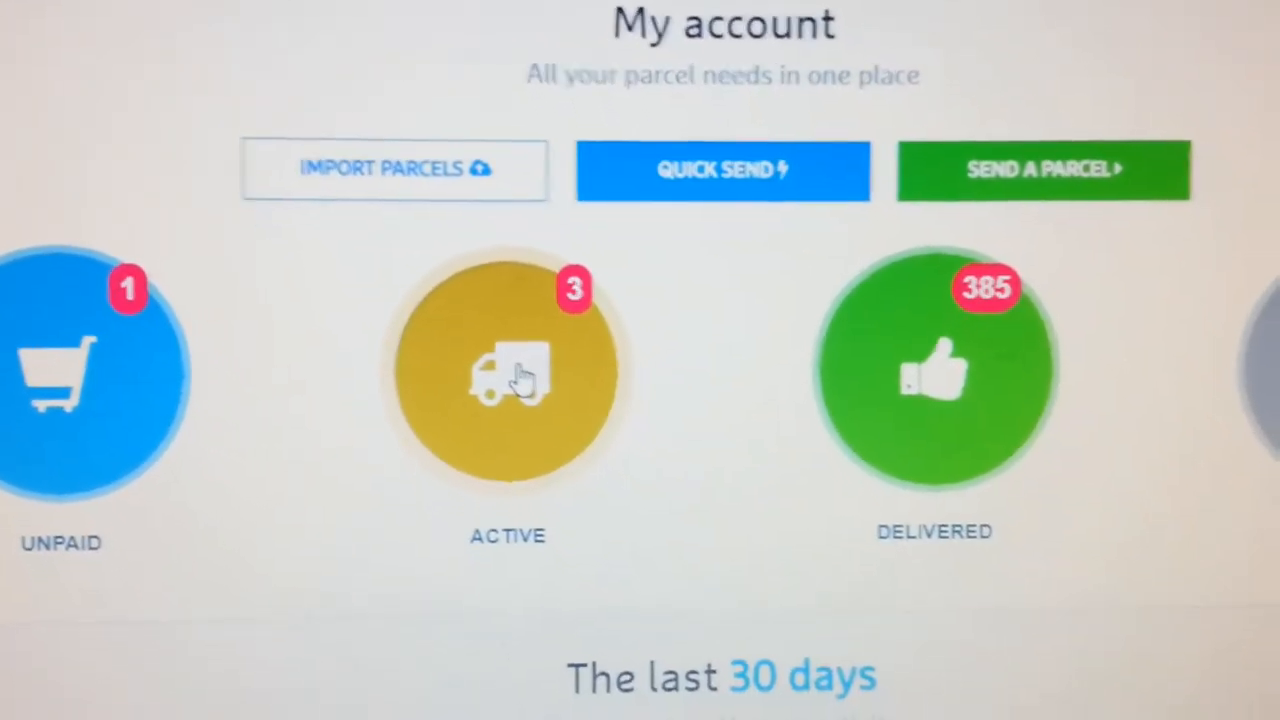
scroll(down, 3)
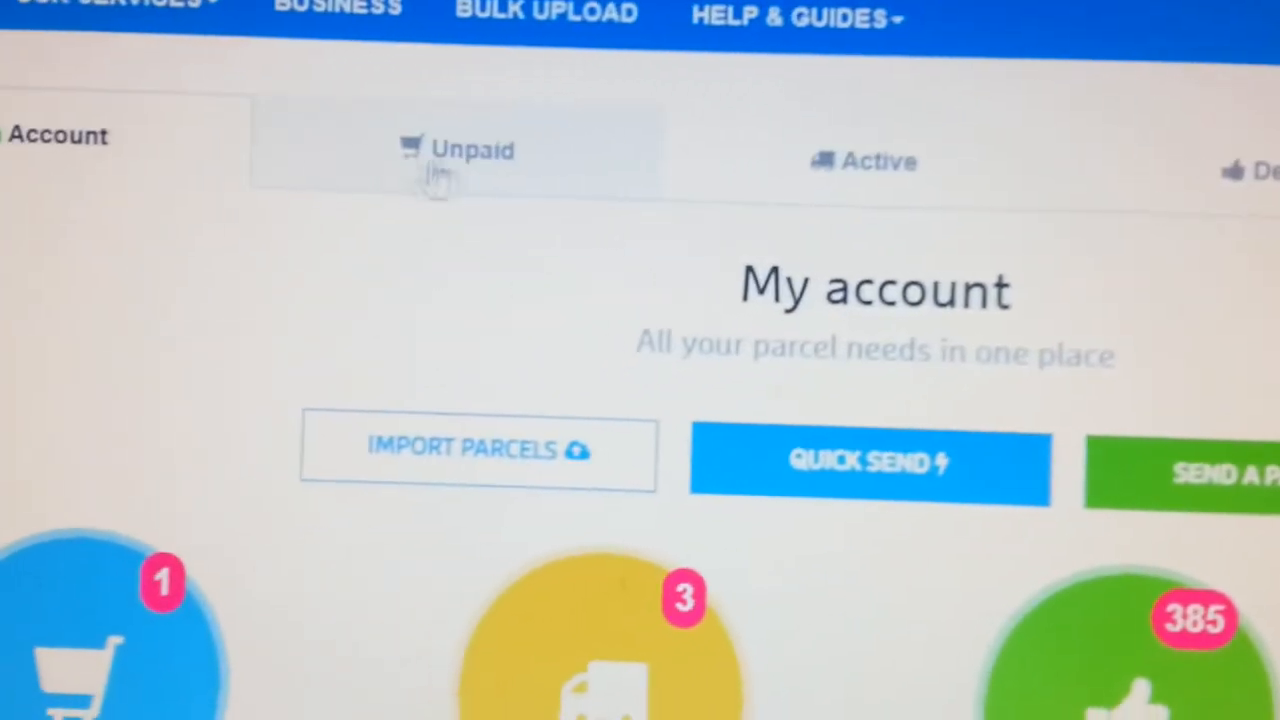
mouse_move(330, 185)
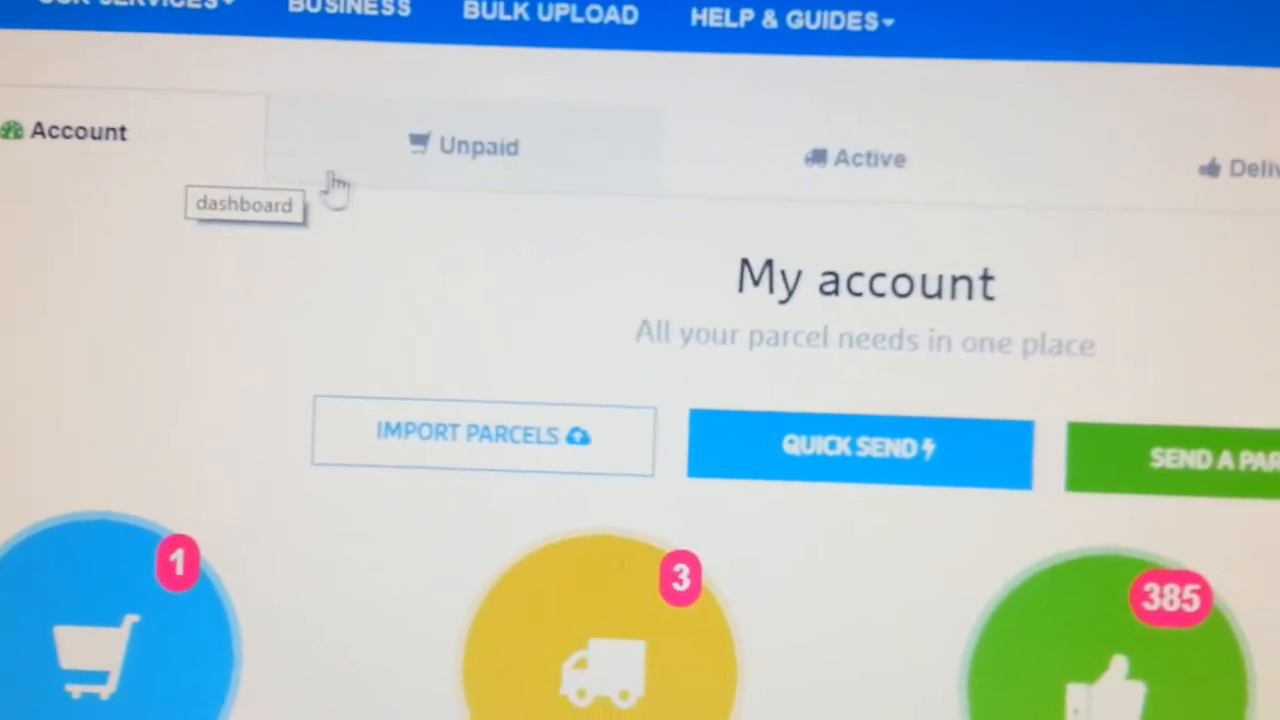
scroll(down, 3)
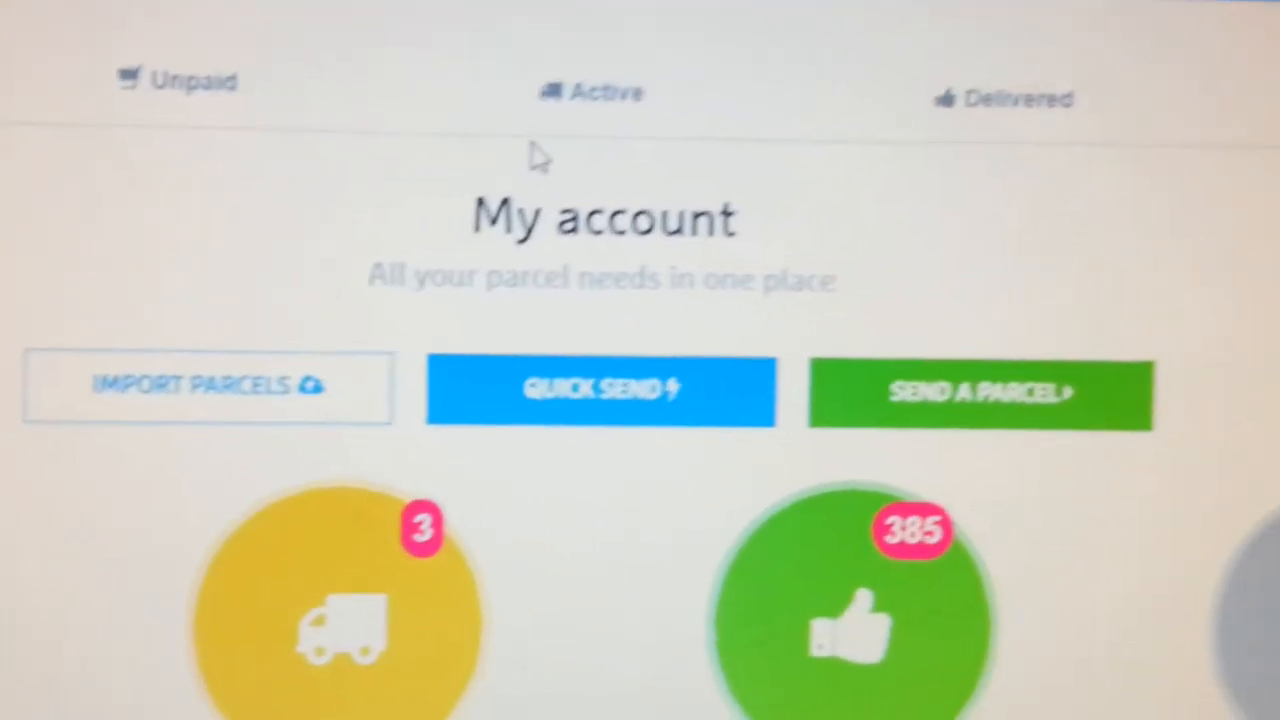
scroll(down, 3)
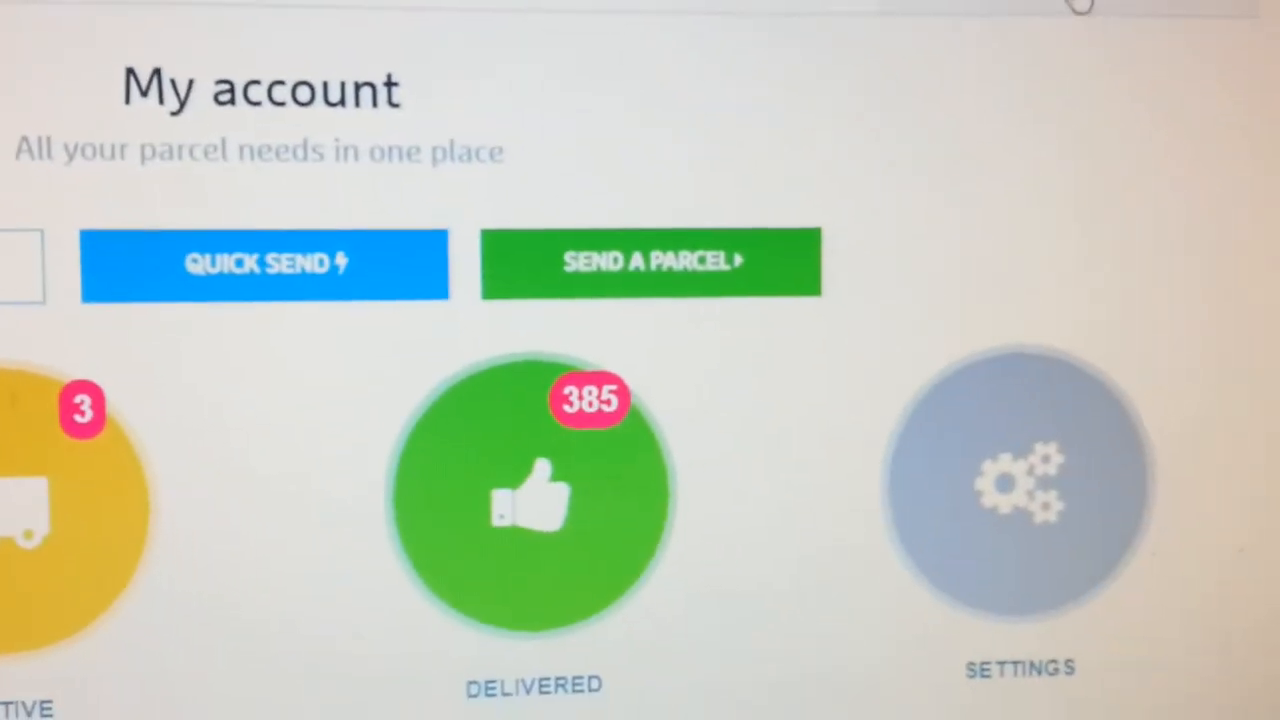
mouse_move(1015, 105)
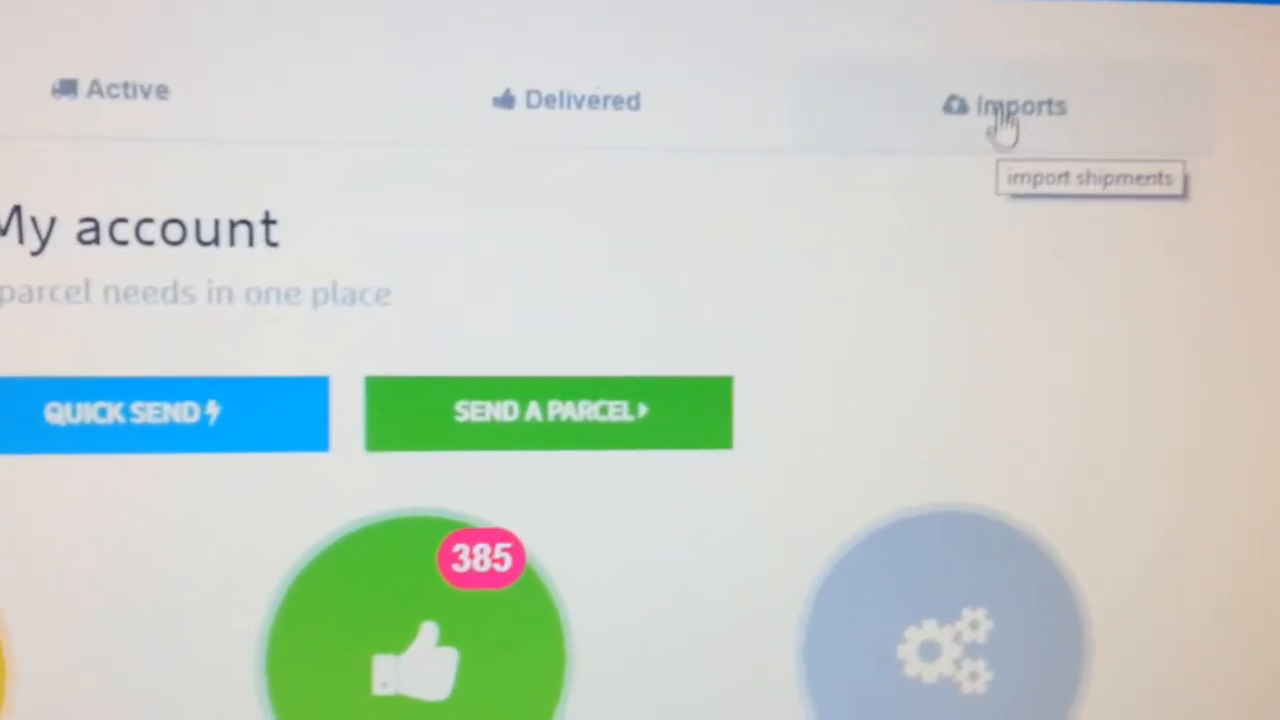
Import eBay orders from the Imports page, listing two parcels ready for standard delivery
click(1020, 107)
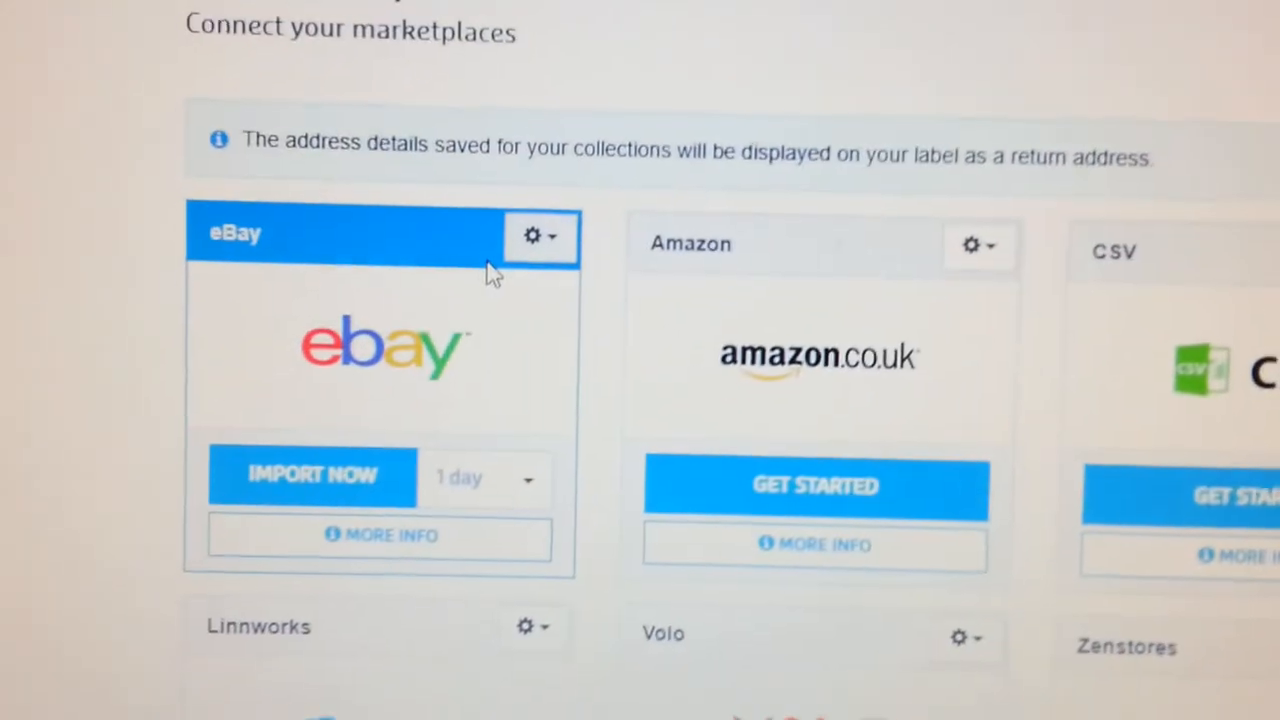
scroll(down, 3)
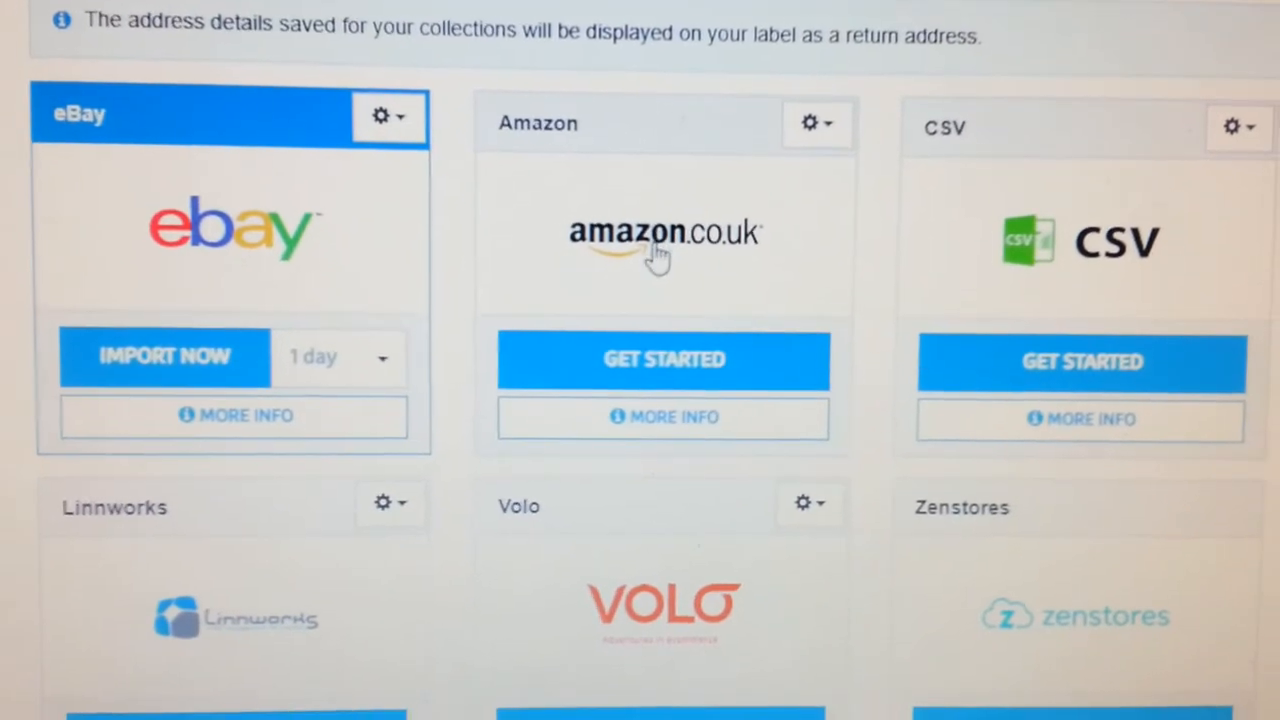
scroll(down, 3)
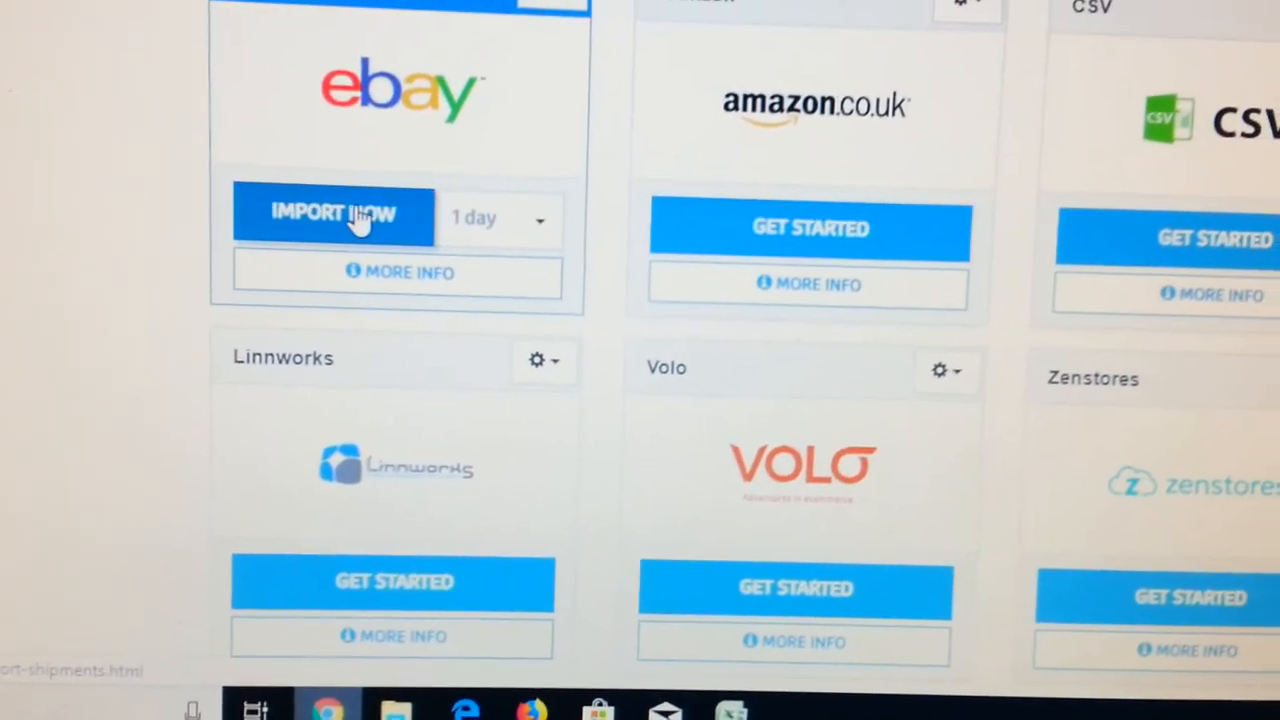
click(334, 213)
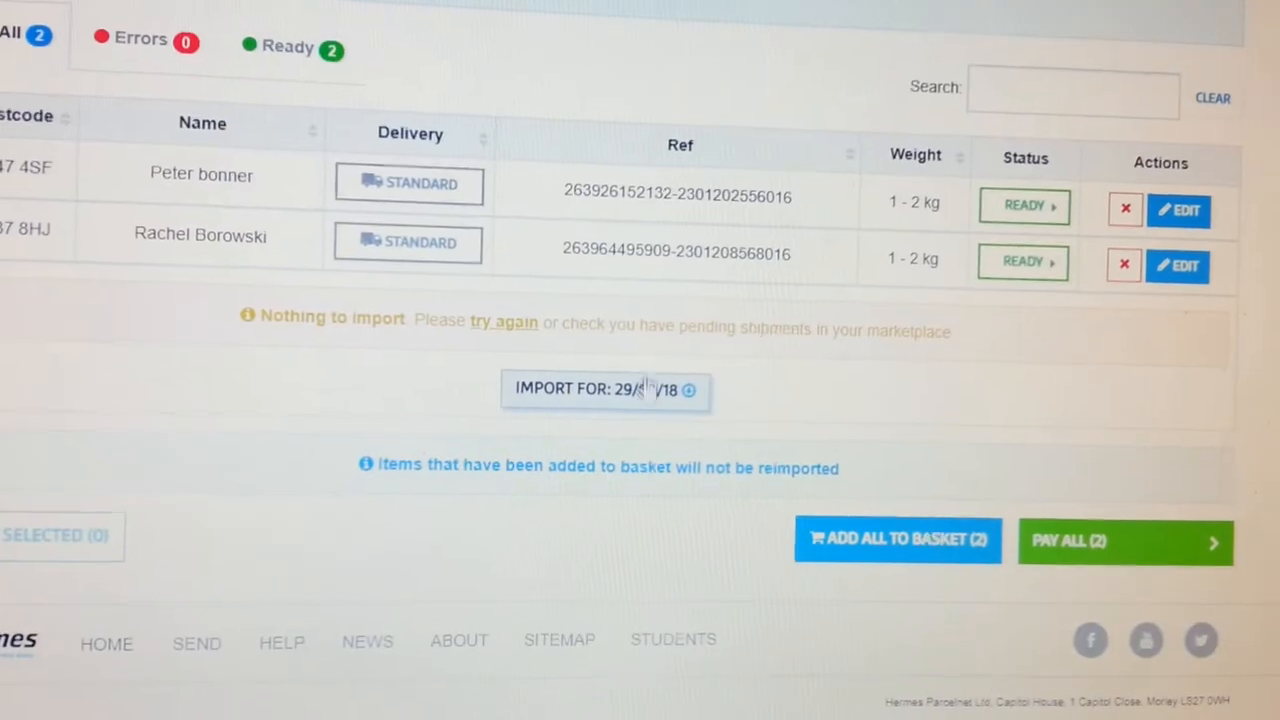
Import eBay orders for 27/09/18, bringing the list to four parcels with one flagged
click(605, 388)
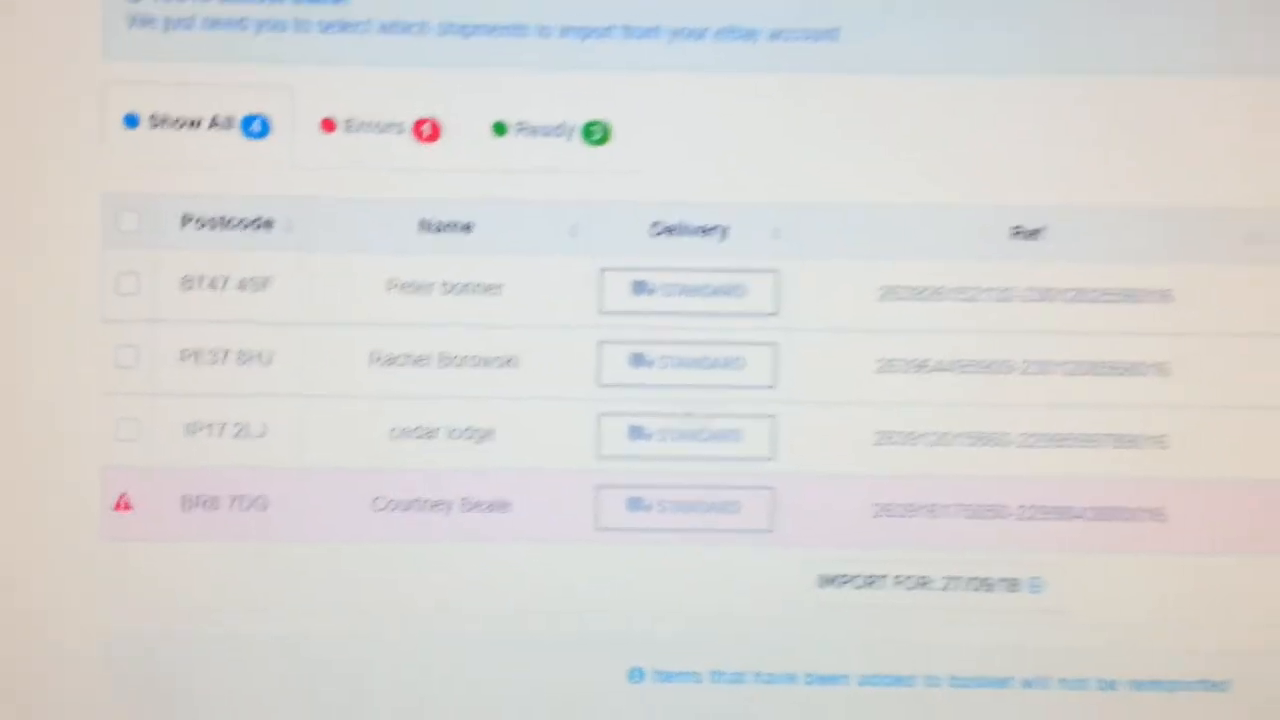
scroll(down, 3)
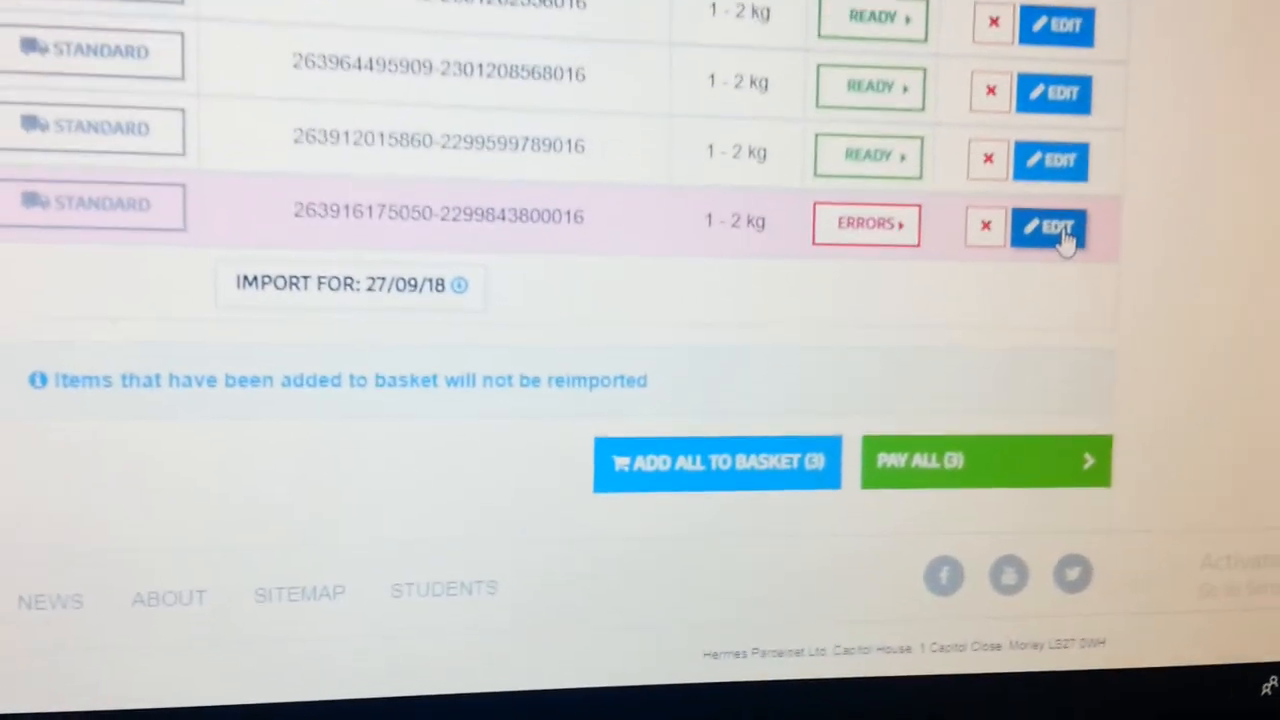
click(1050, 228)
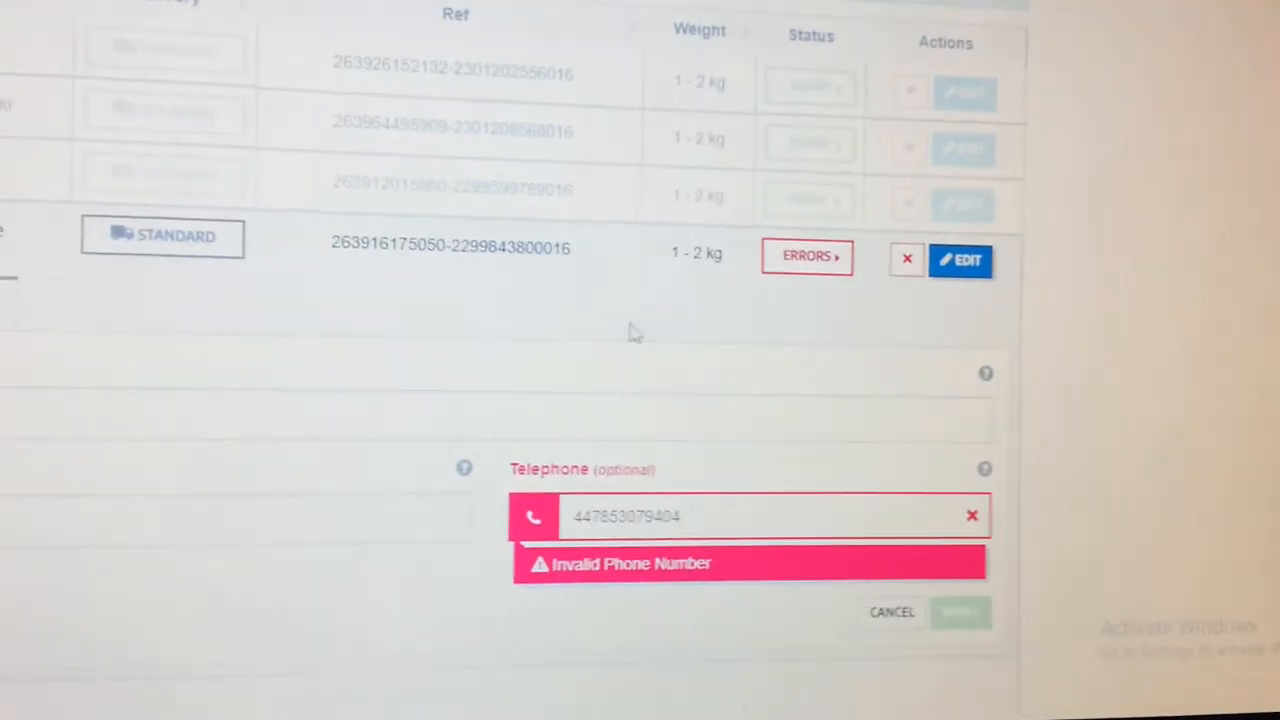
scroll(down, 3)
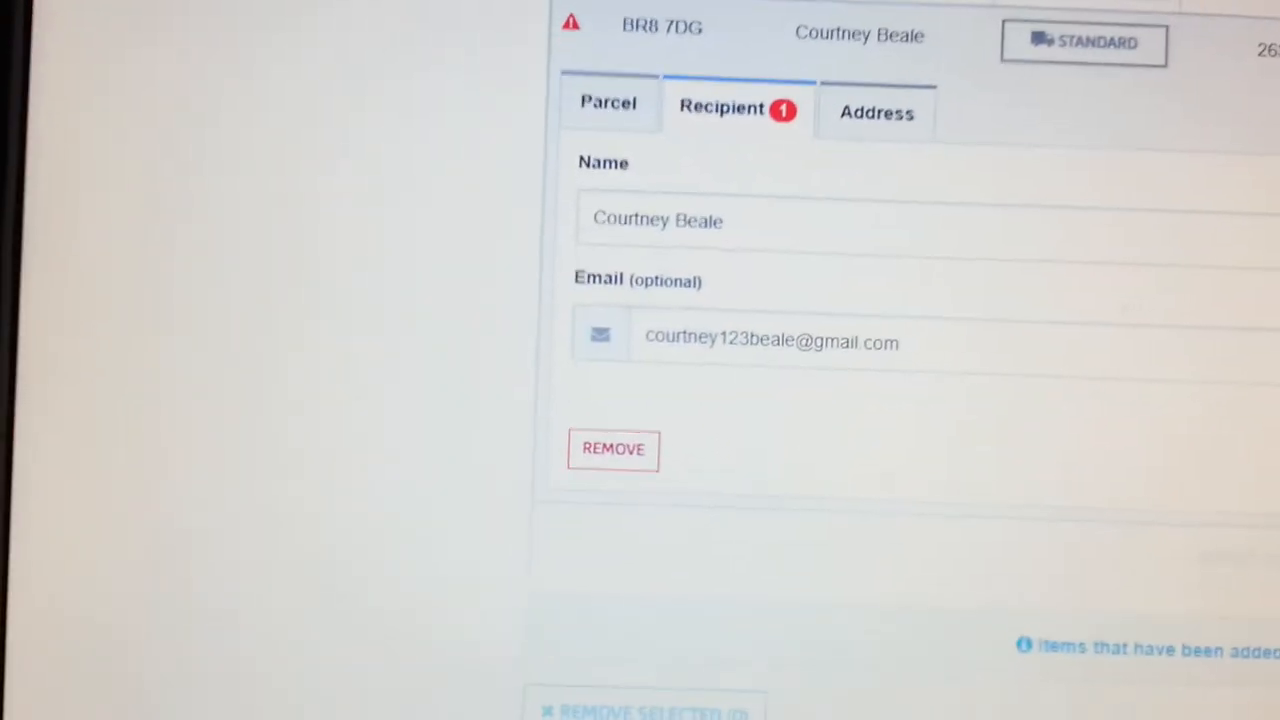
scroll(down, 3)
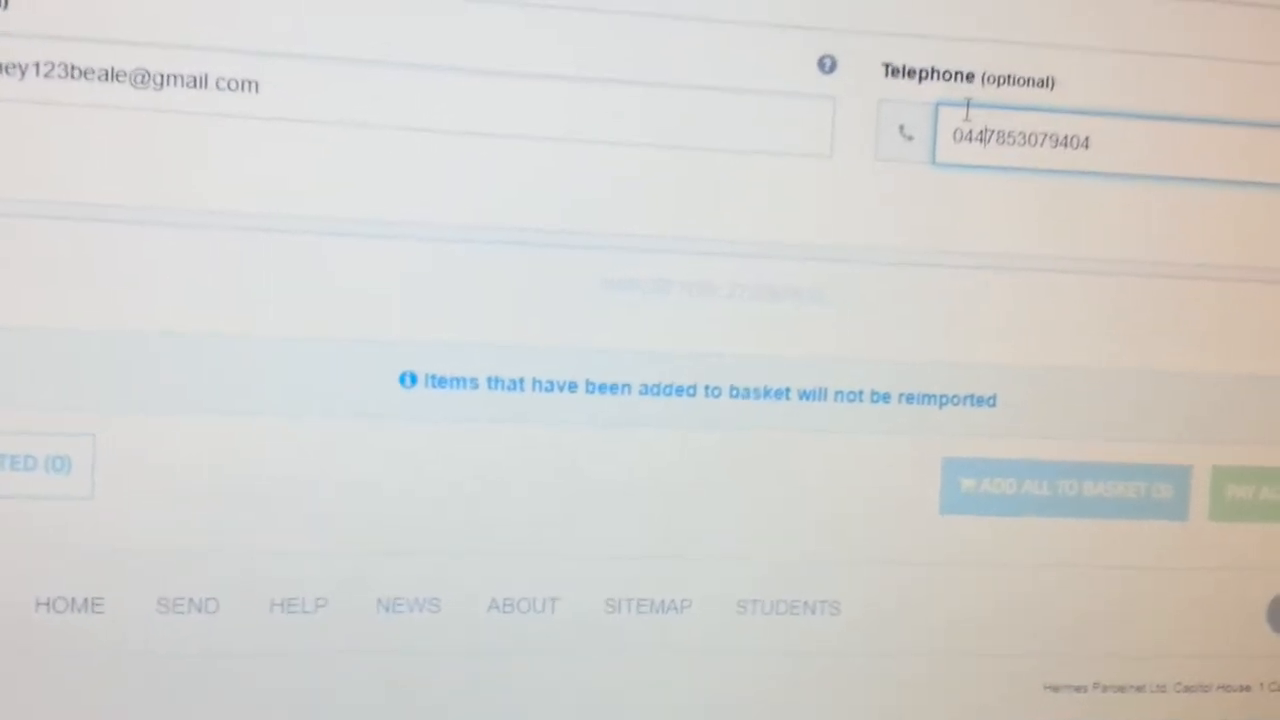
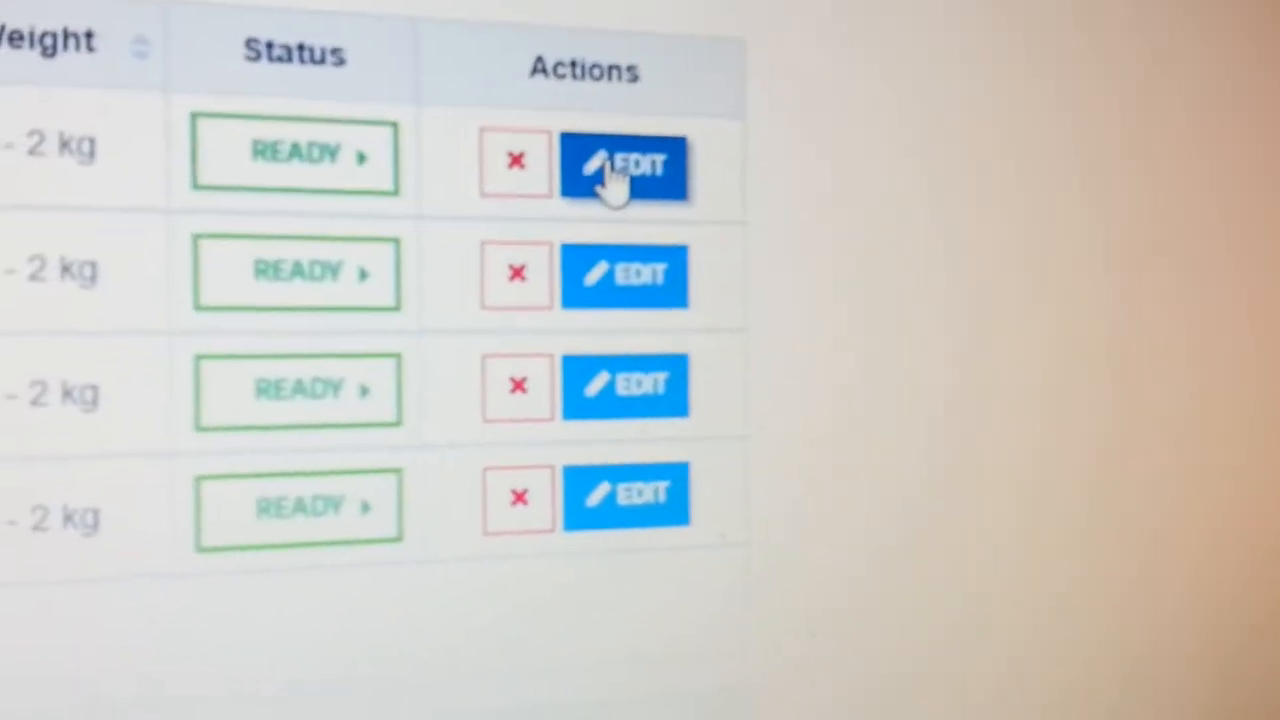
Set each remaining parcel's weight to 'Less than 1kg', pricing each at £3.29
click(625, 167)
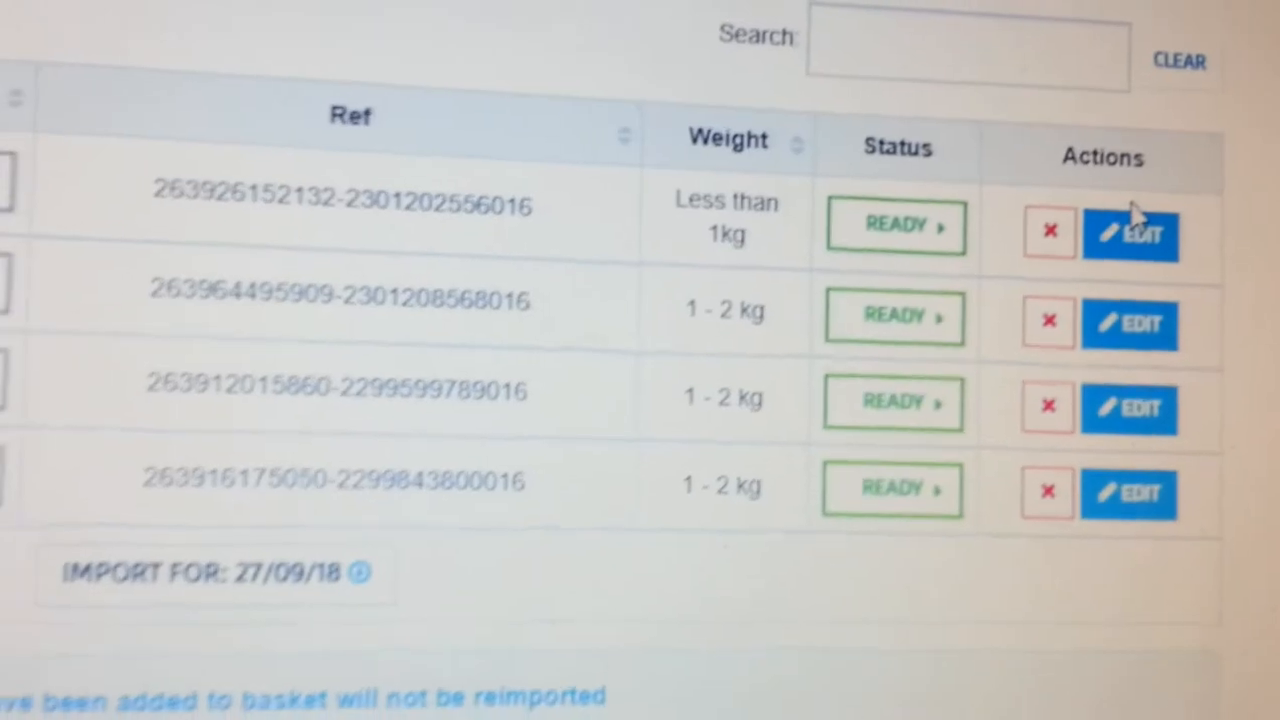
click(1129, 235)
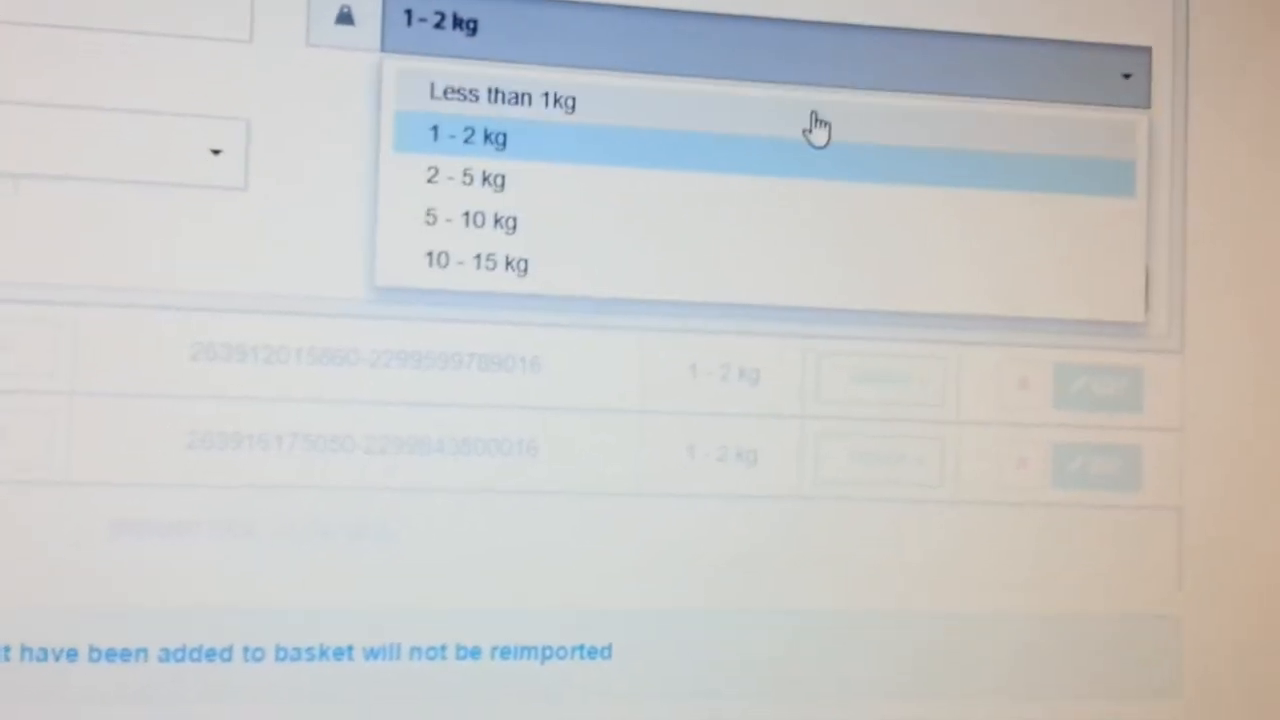
click(503, 98)
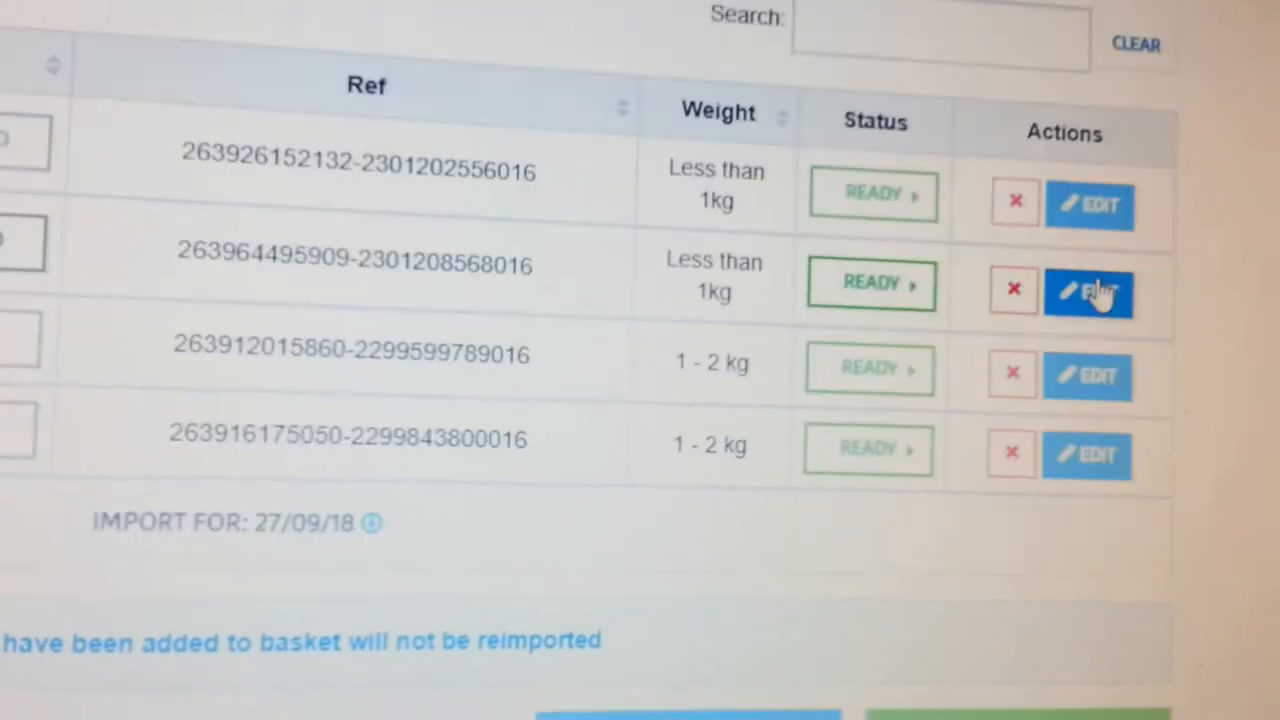
scroll(down, 3)
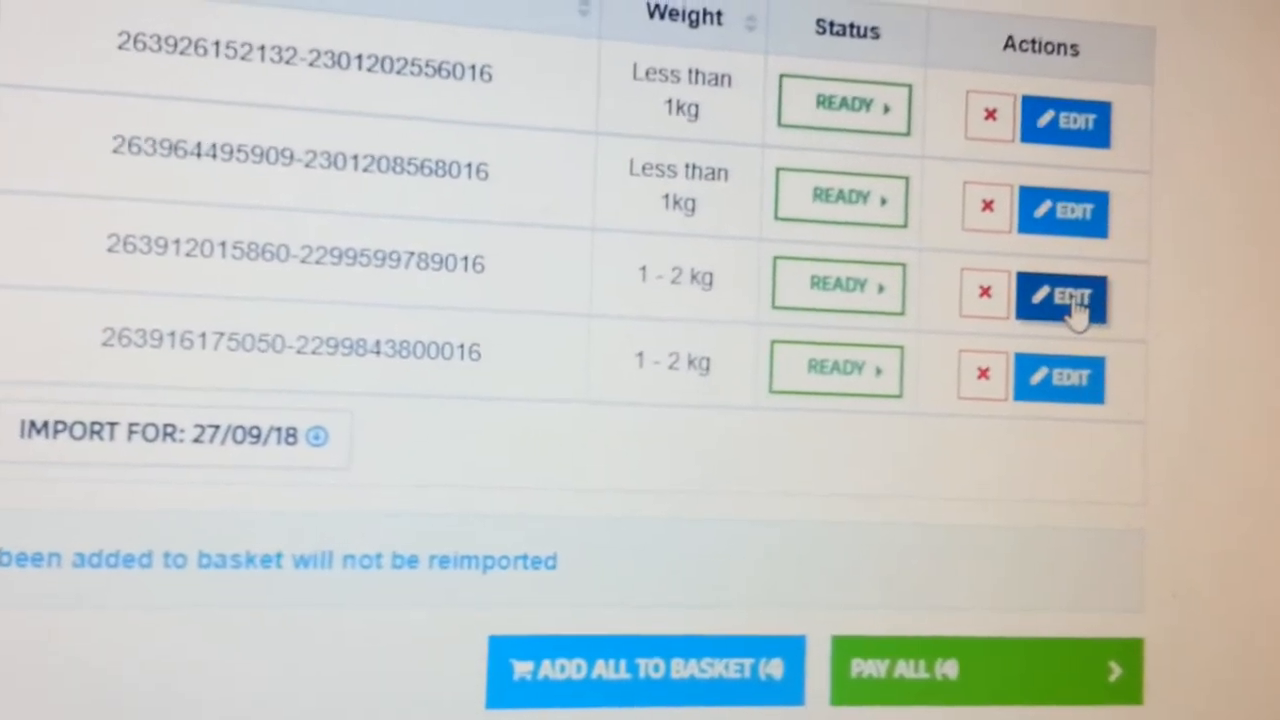
click(1059, 294)
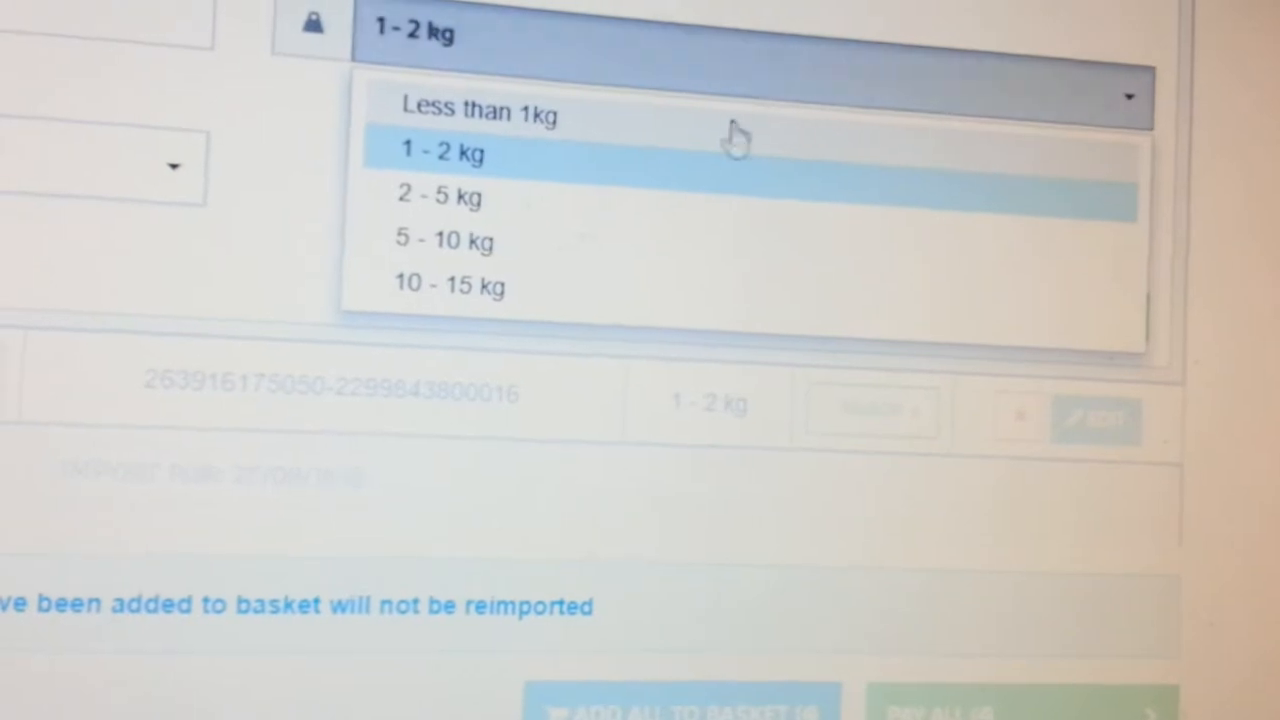
click(441, 153)
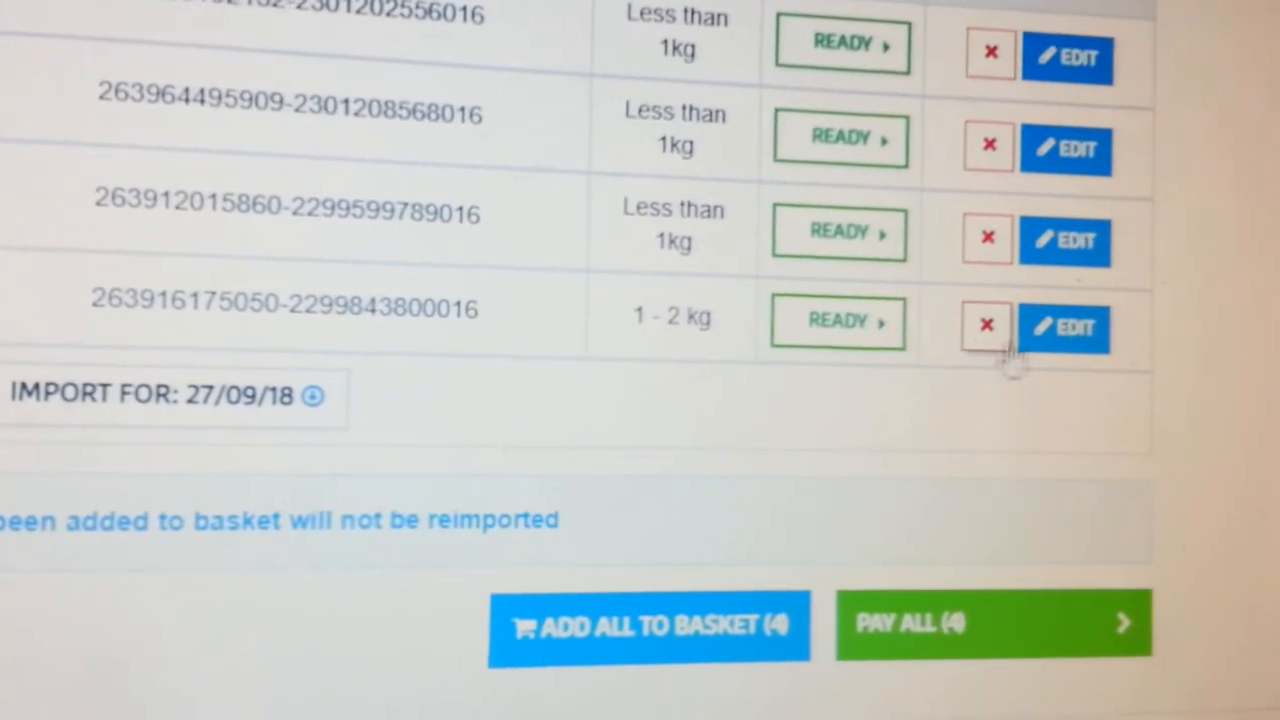
mouse_move(1060, 322)
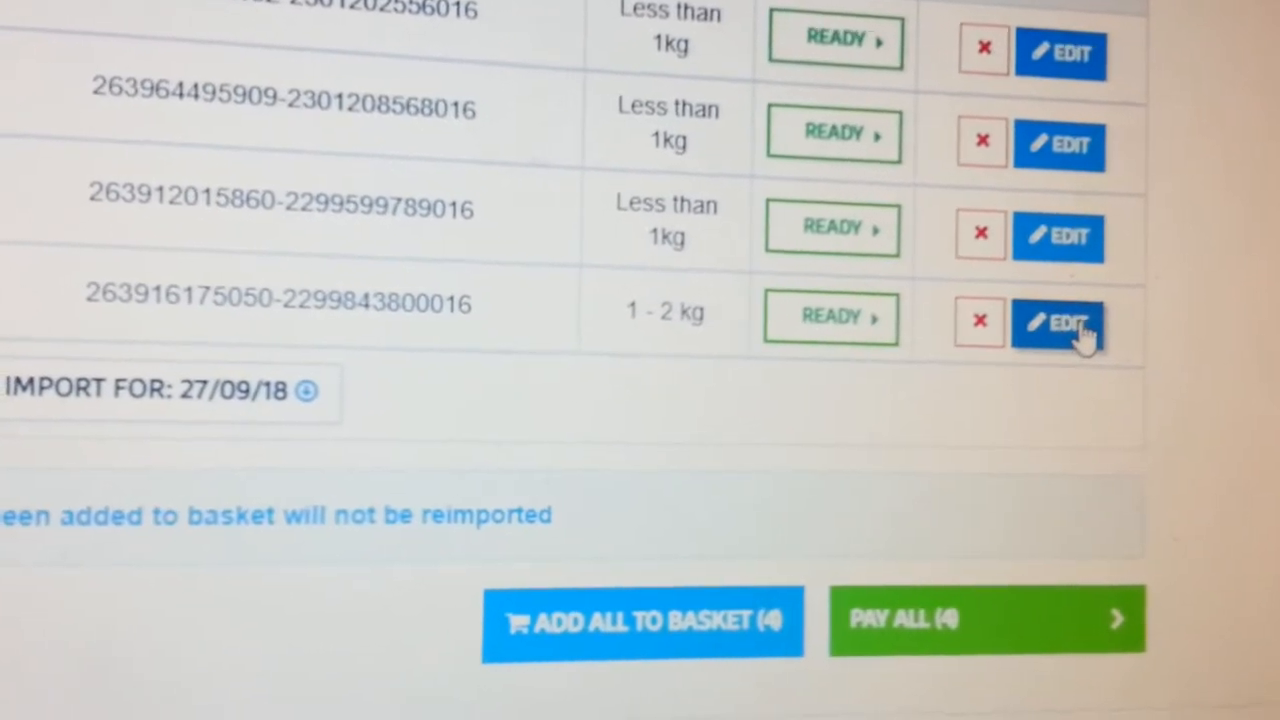
click(1057, 322)
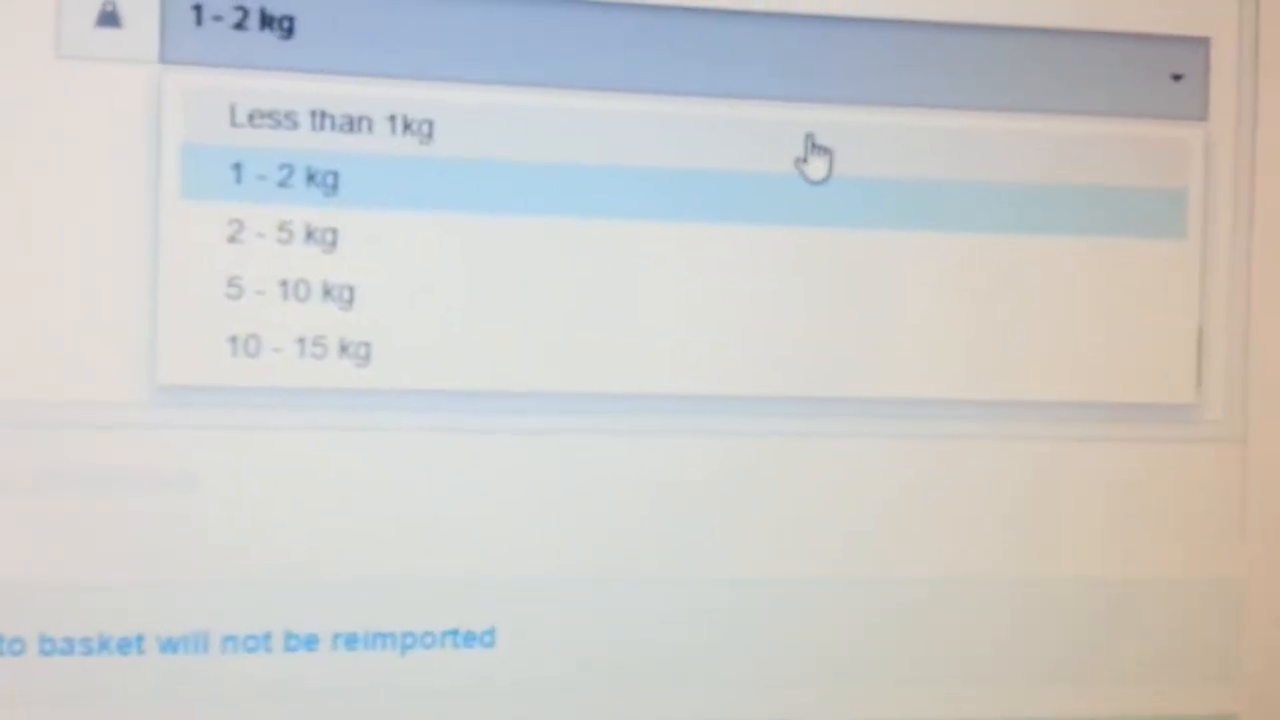
click(330, 120)
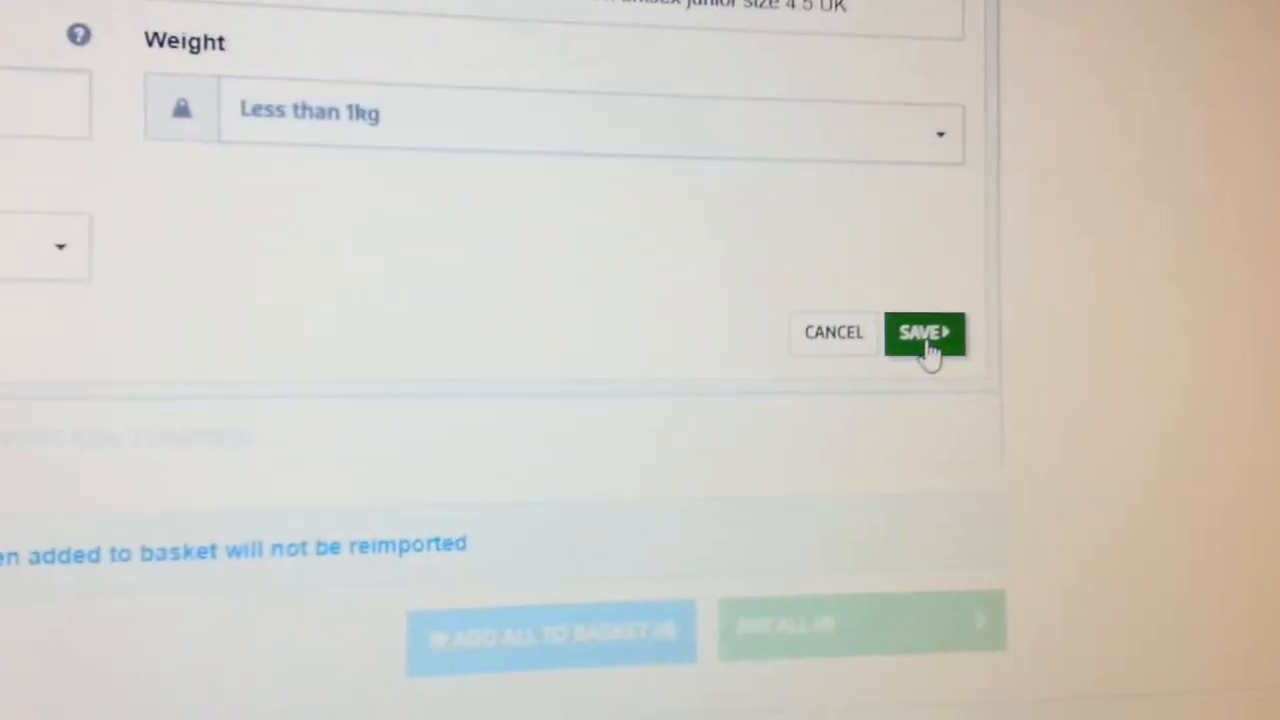
click(920, 332)
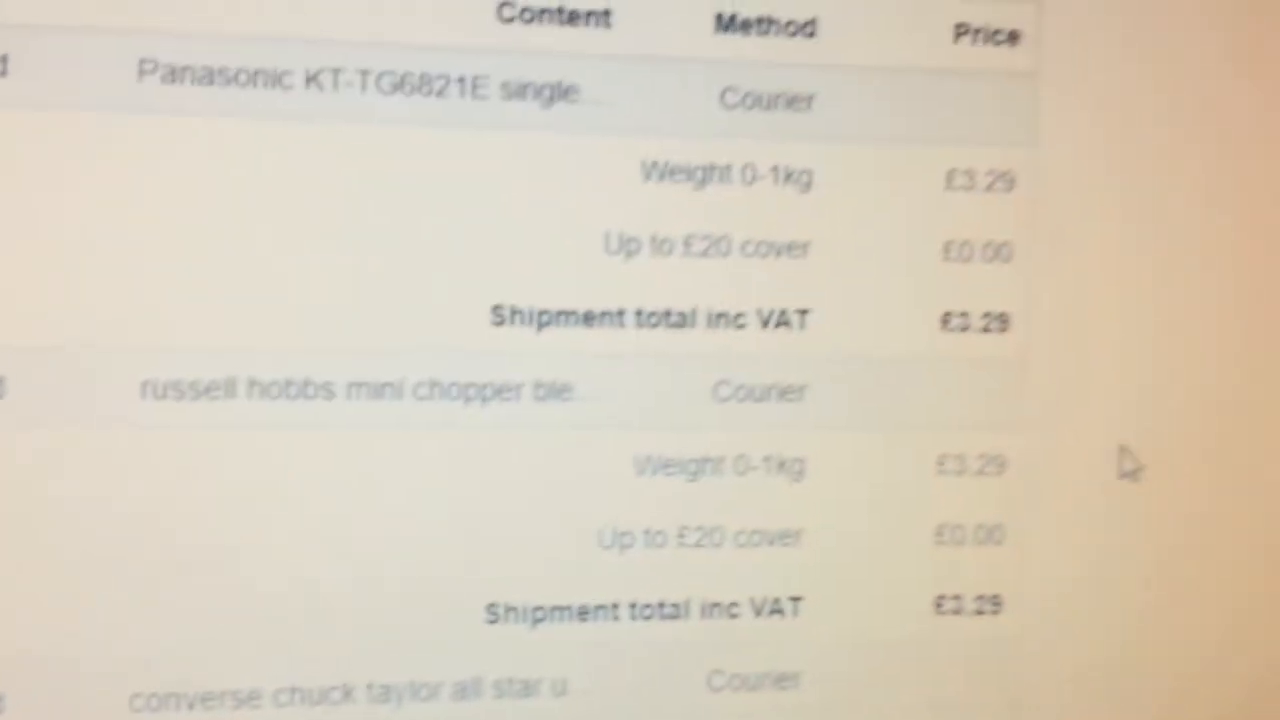
Review the four-parcel order summary down to the £13.16 order total
scroll(down, 3)
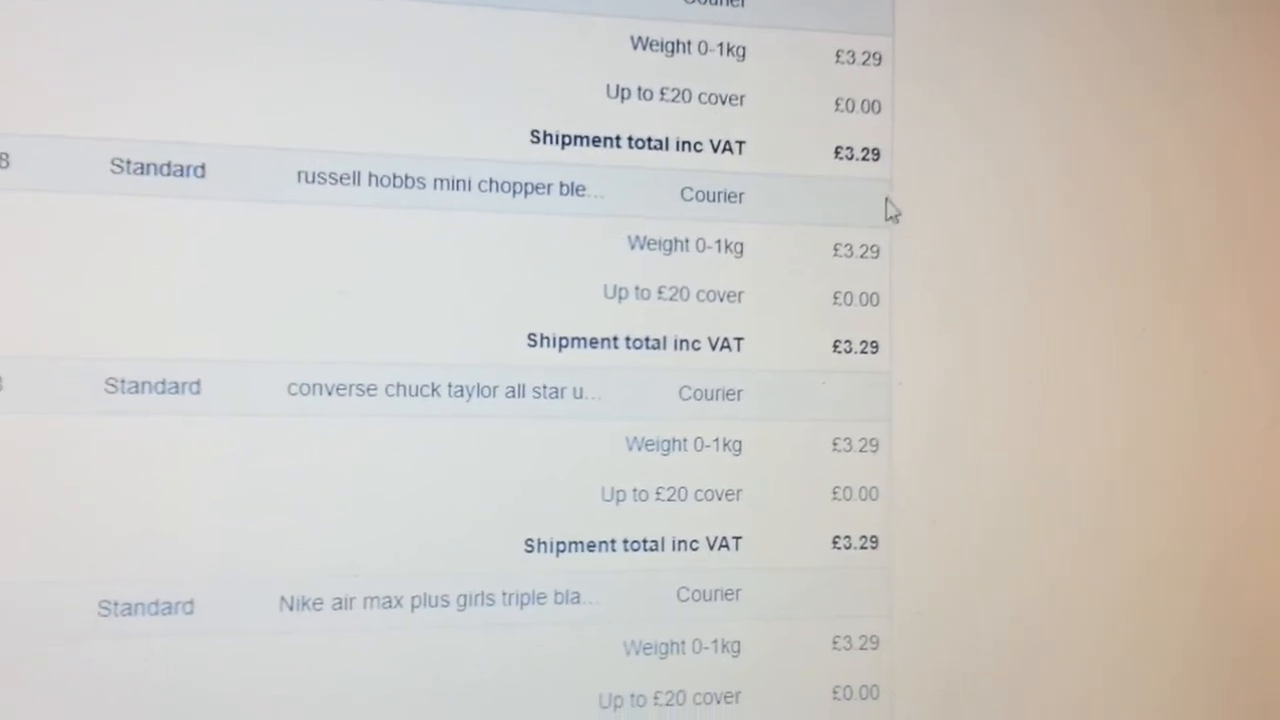
scroll(down, 3)
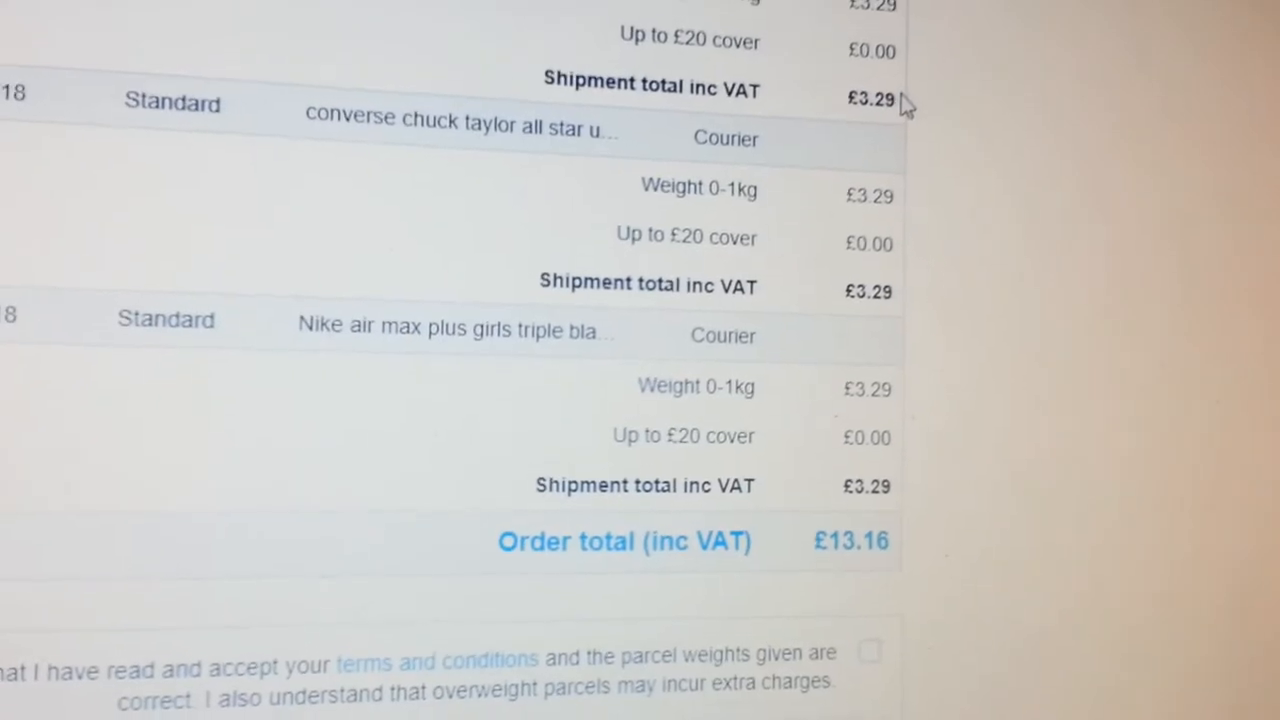
scroll(up, 3)
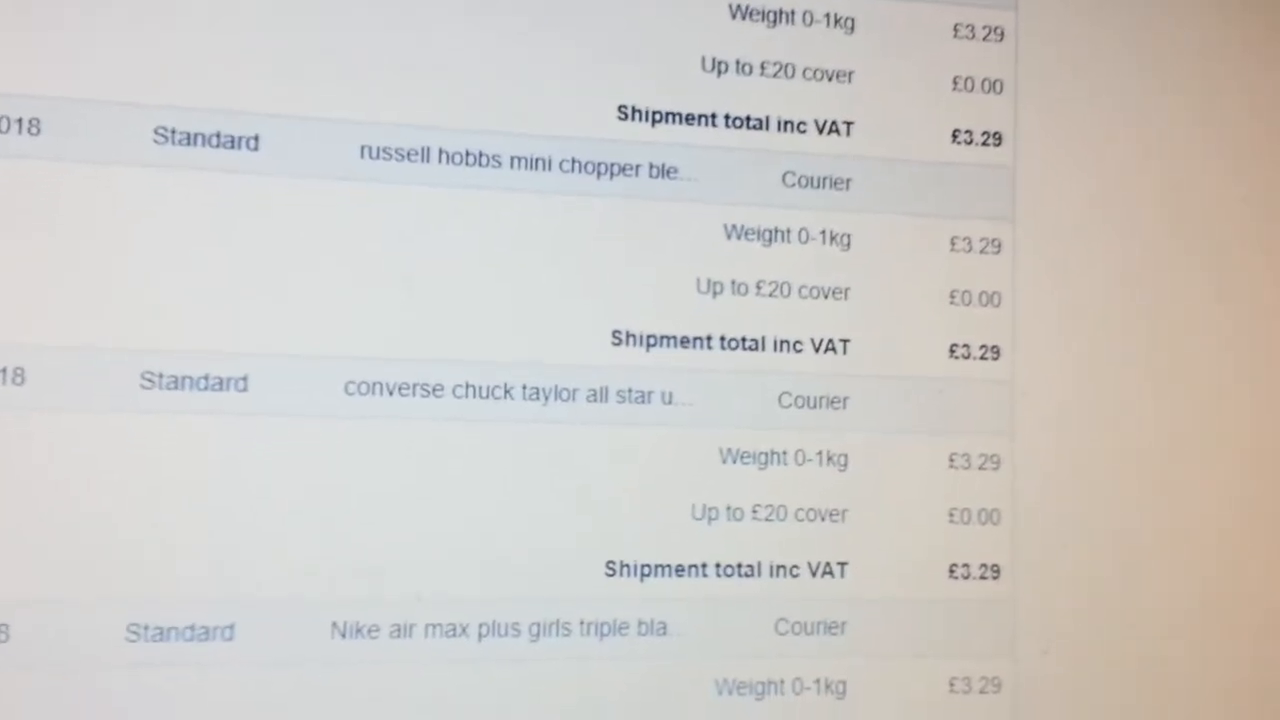
scroll(down, 3)
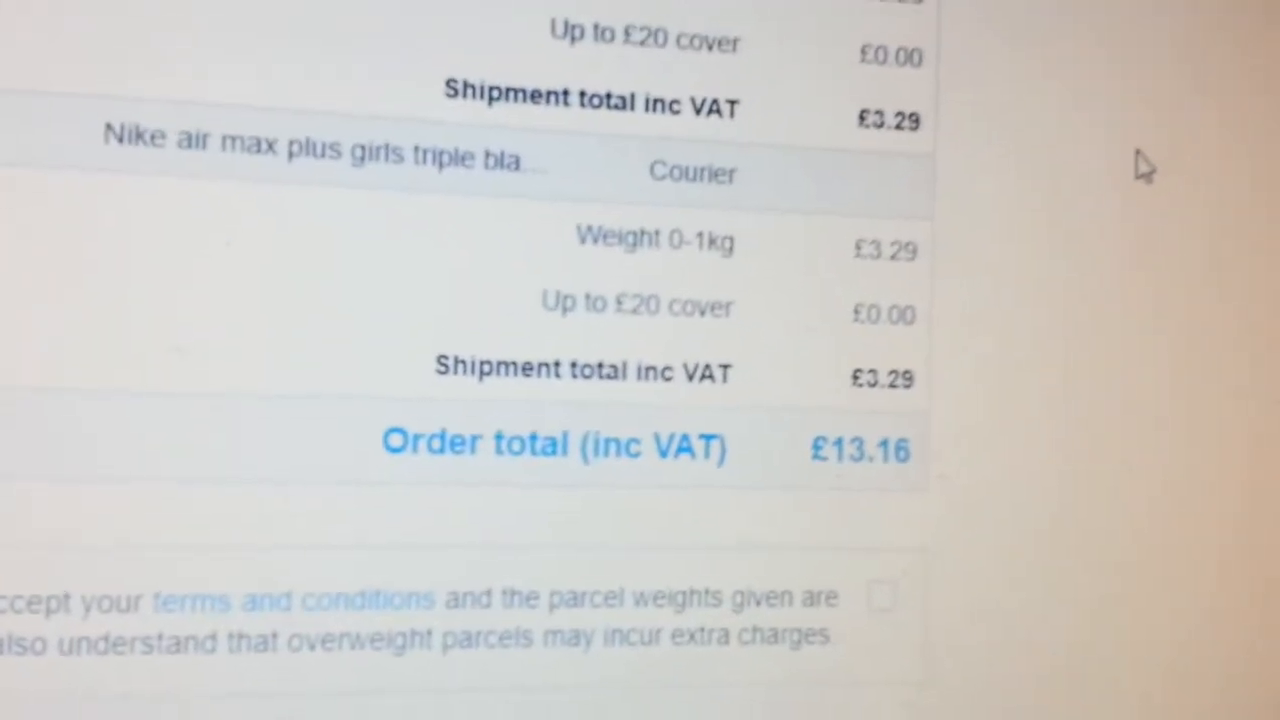
scroll(down, 3)
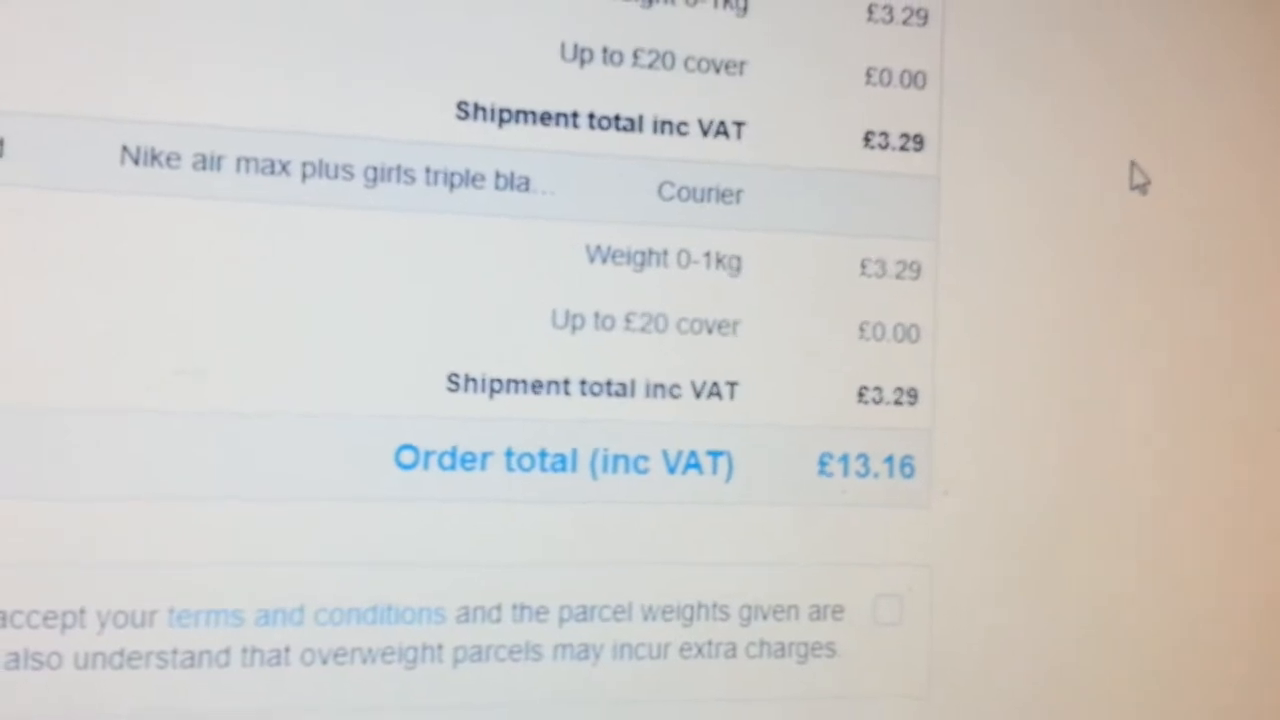
scroll(down, 3)
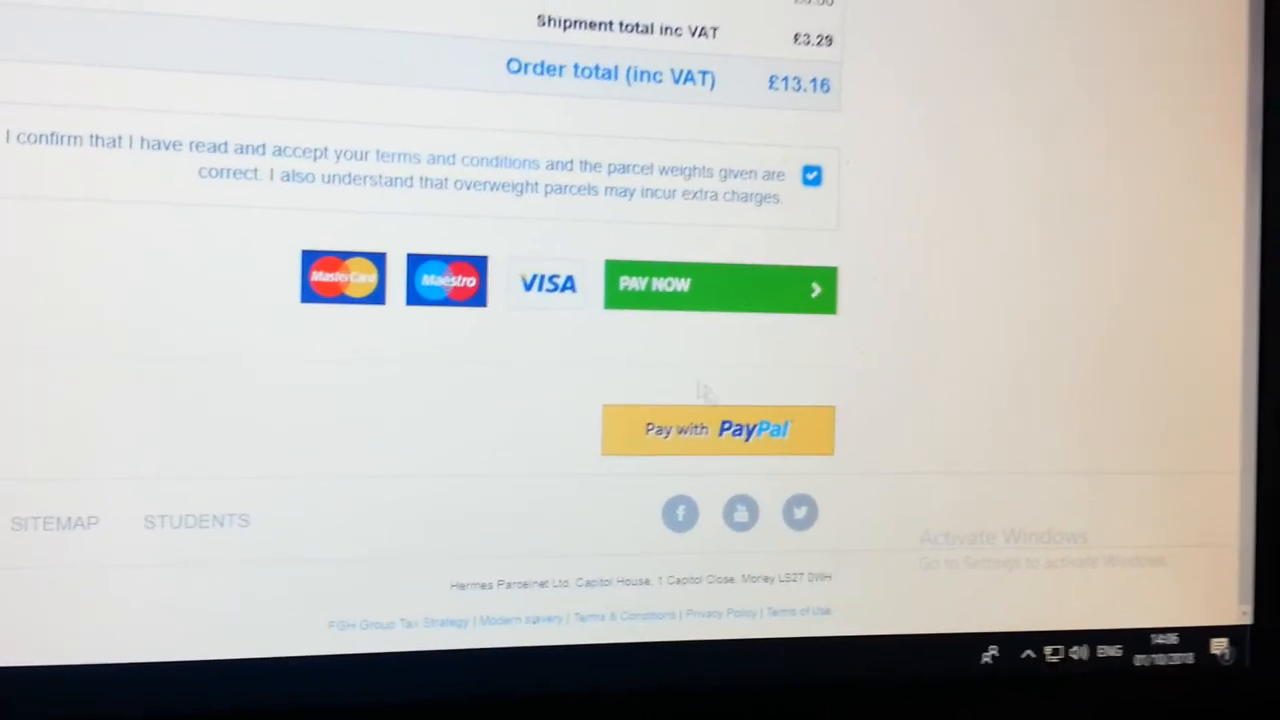
Pay the £13.16 parcel order with PayPal and confirm the payment
click(717, 429)
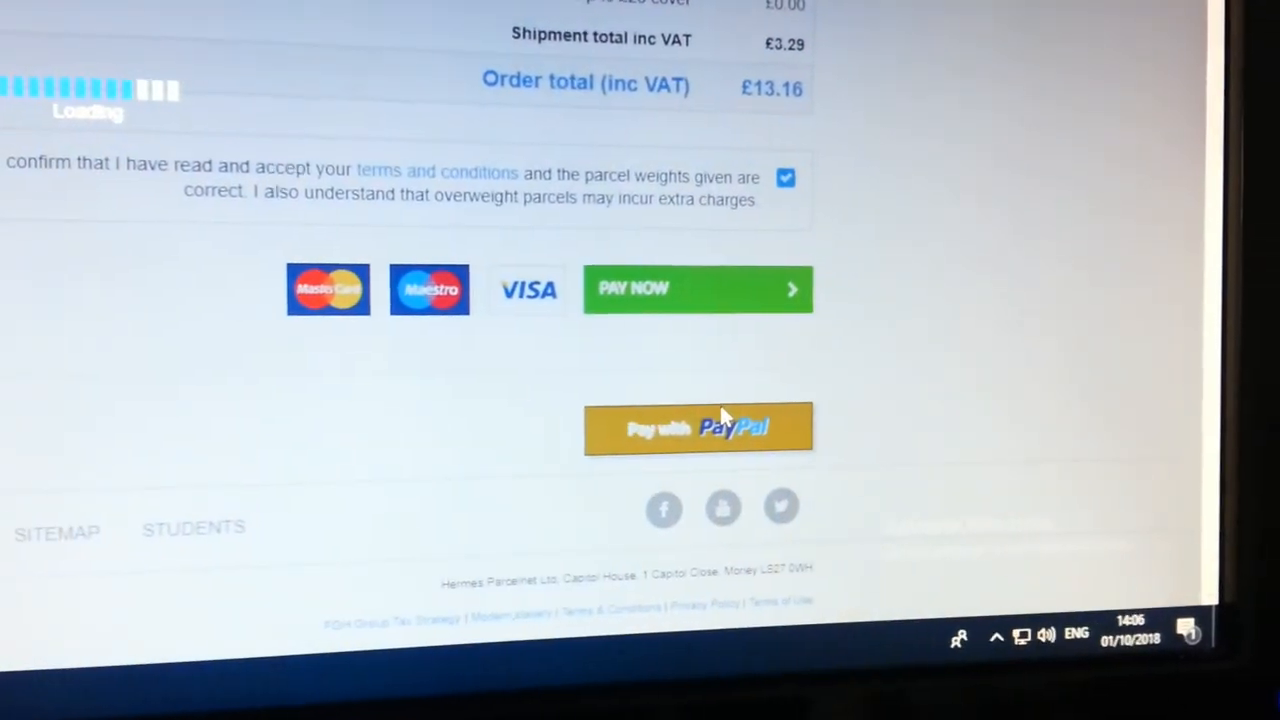
click(698, 428)
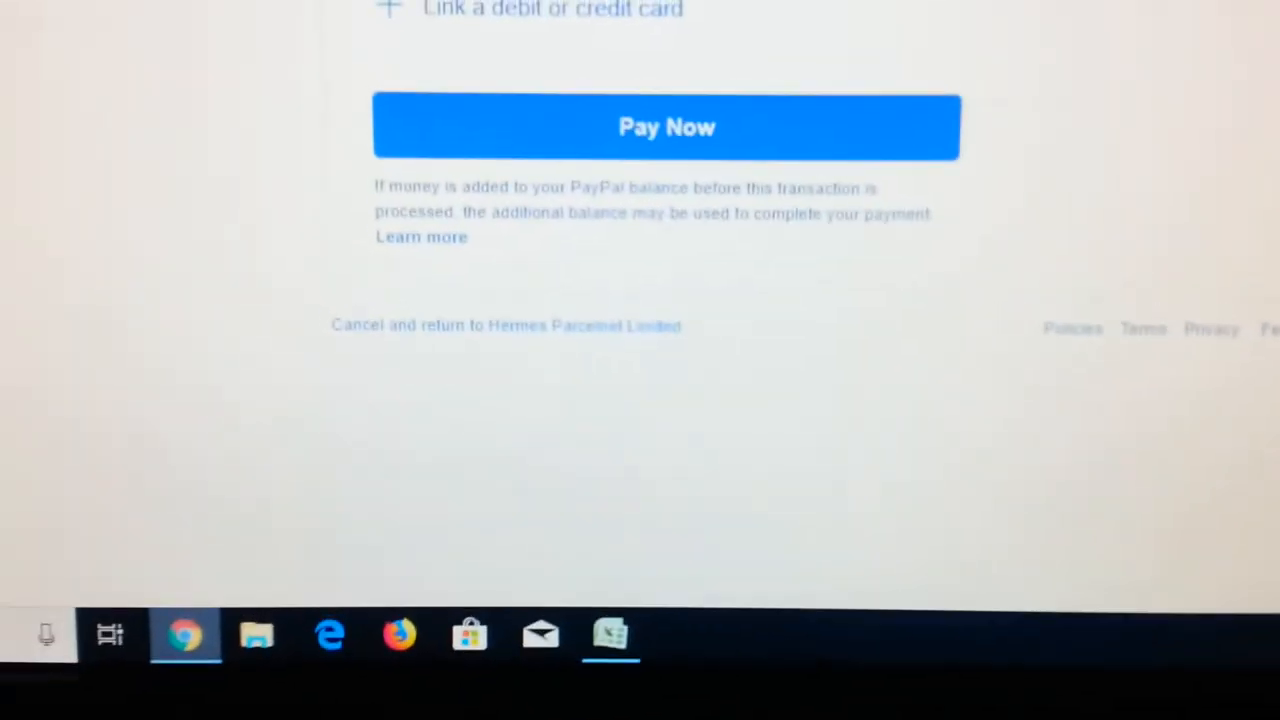
scroll(up, 3)
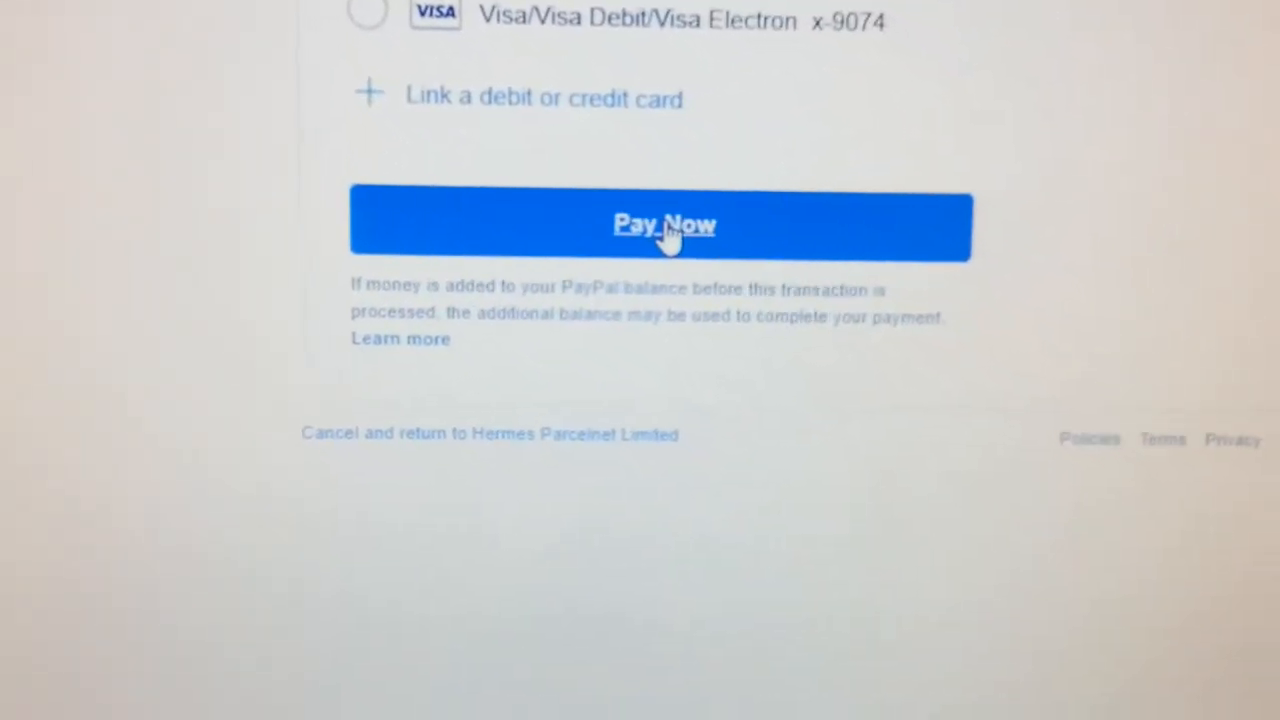
click(660, 224)
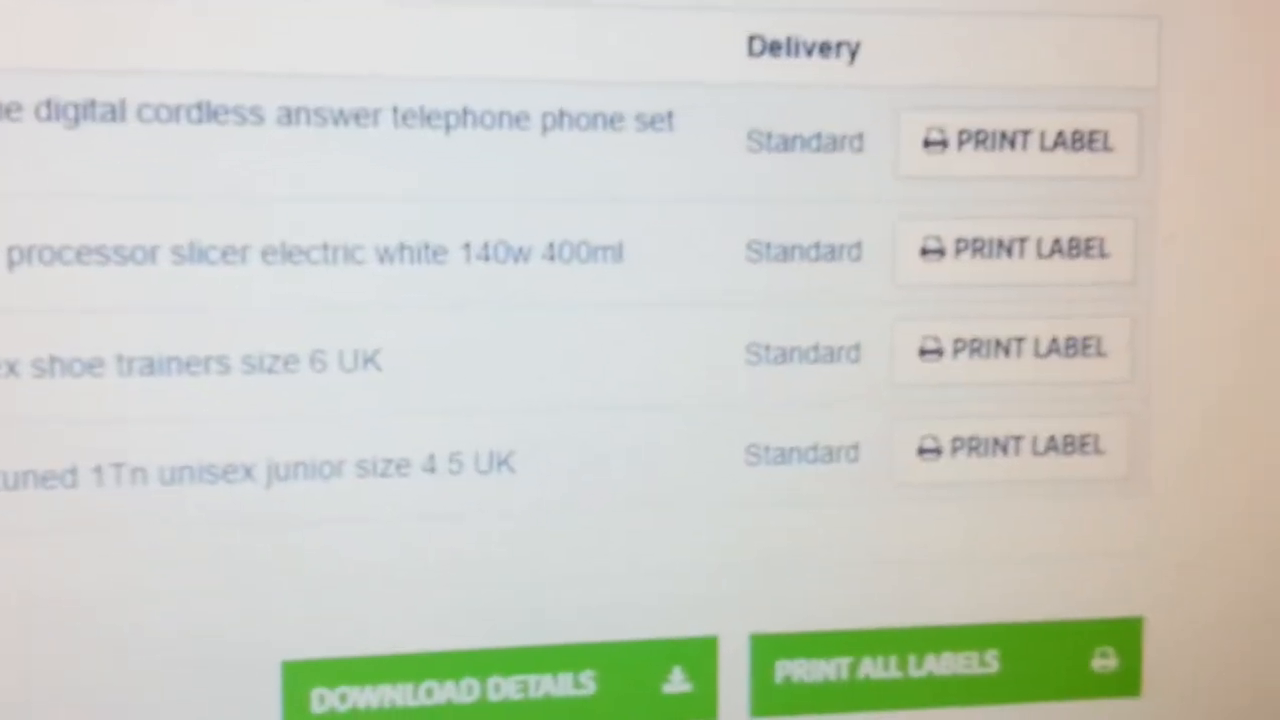
scroll(up, 3)
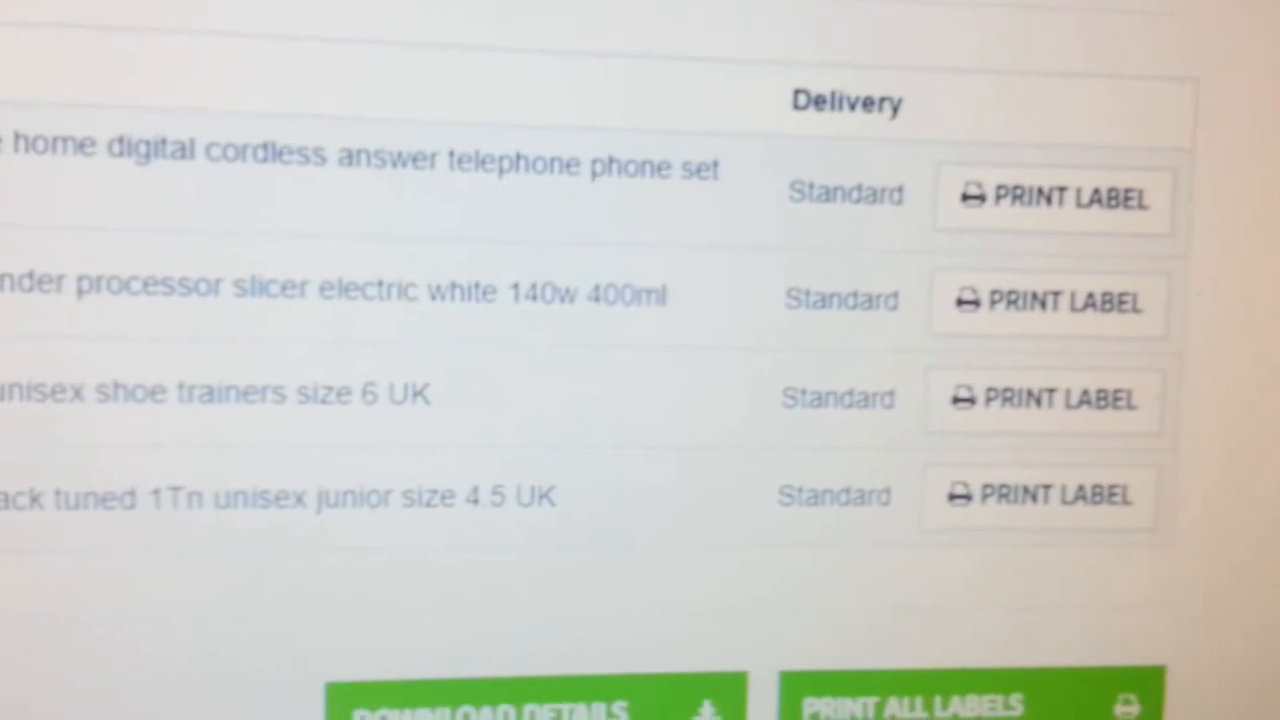
scroll(up, 3)
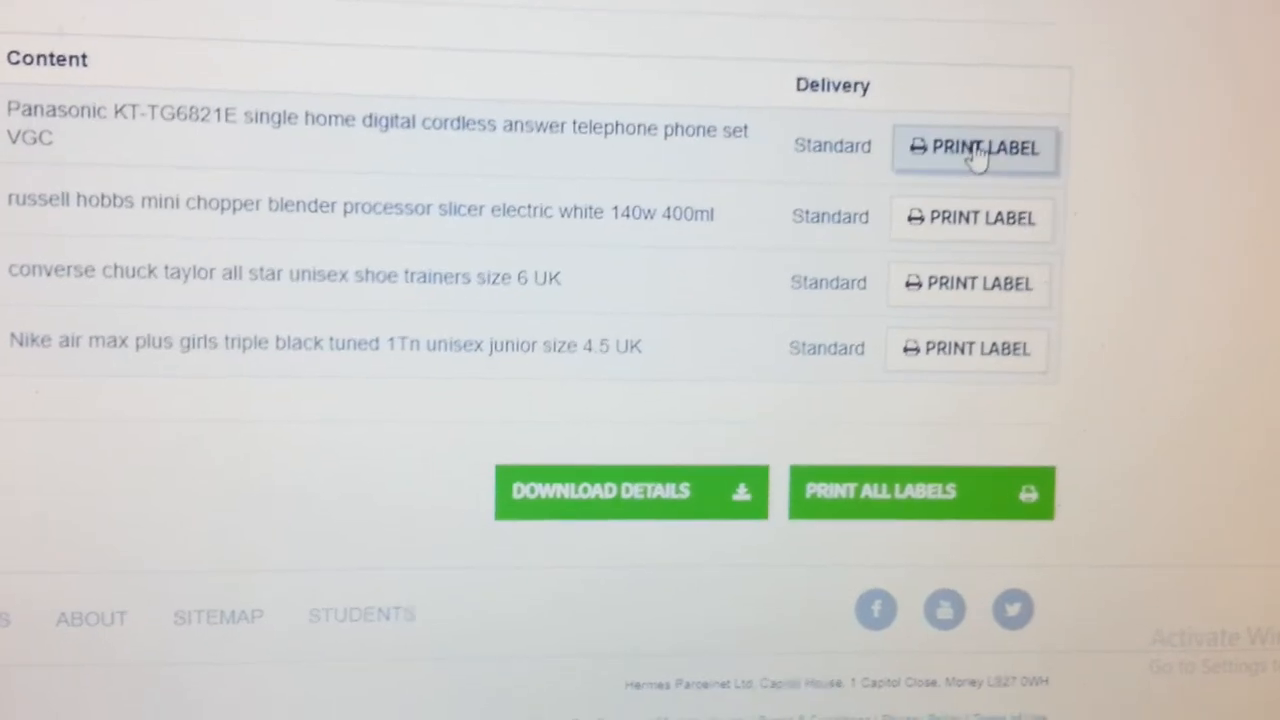
Open the Panasonic cordless telephone parcel's shipping label and delivery note
click(977, 148)
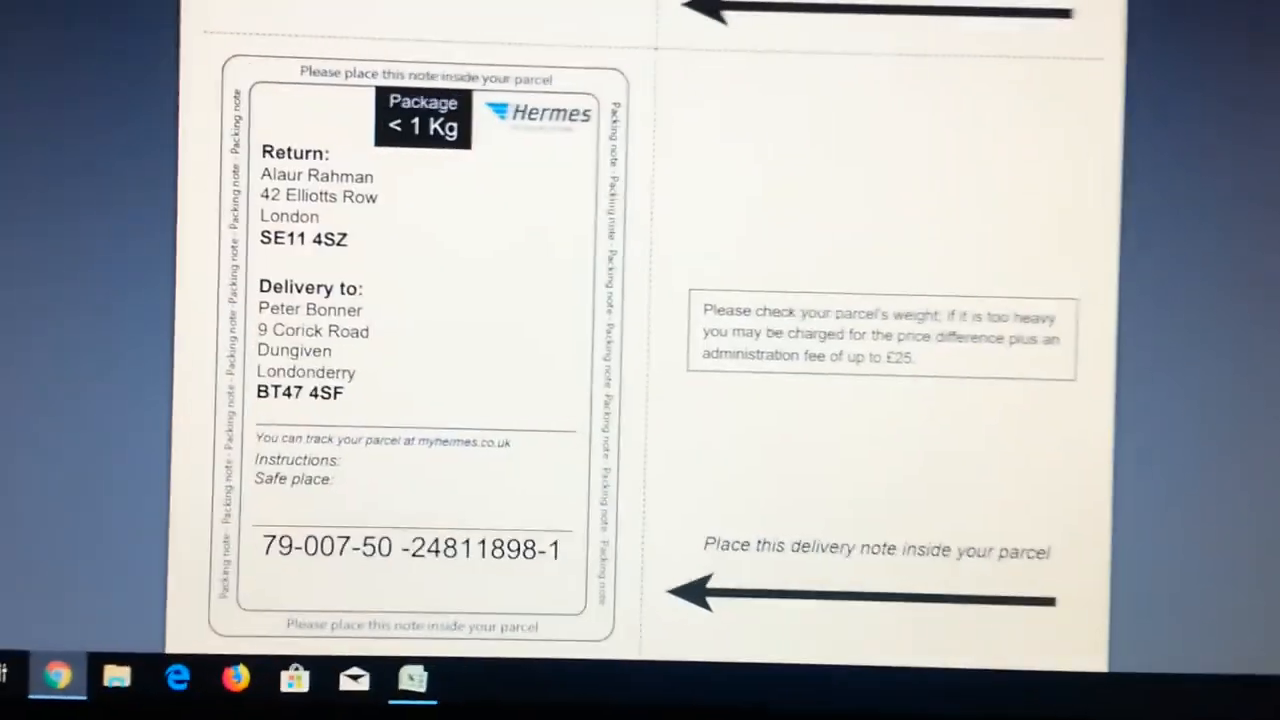
scroll(down, 3)
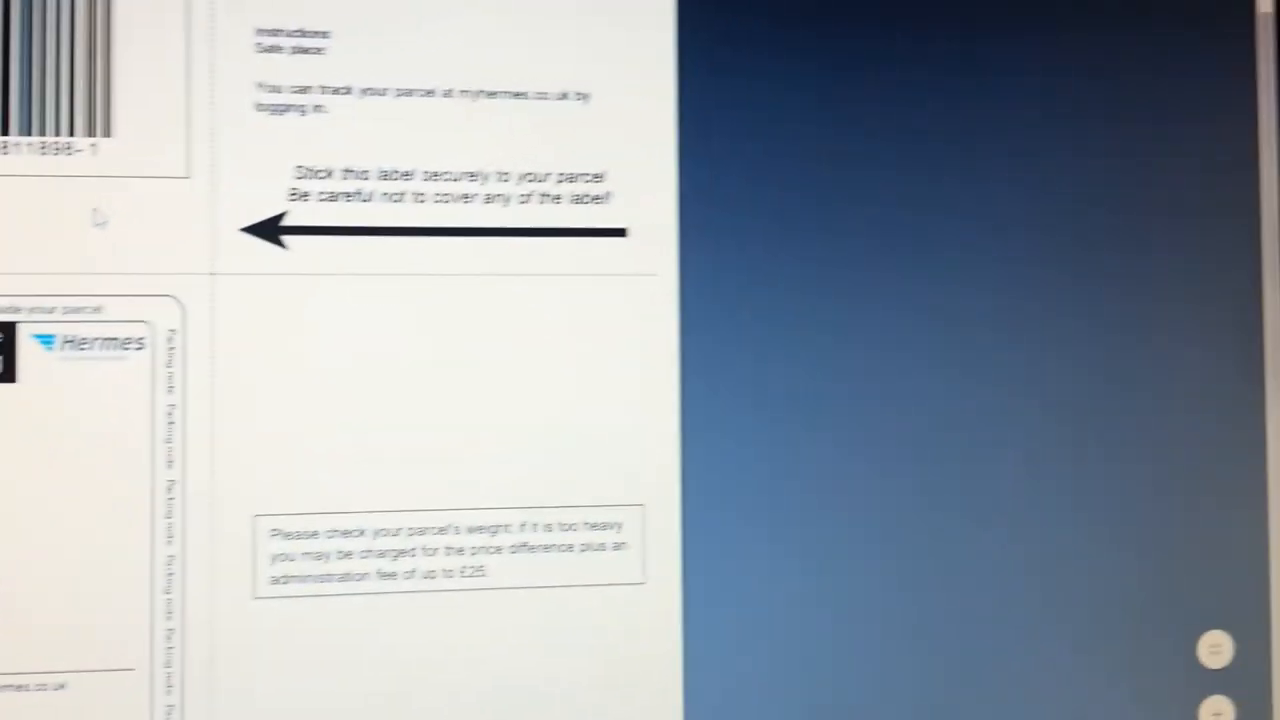
scroll(down, 3)
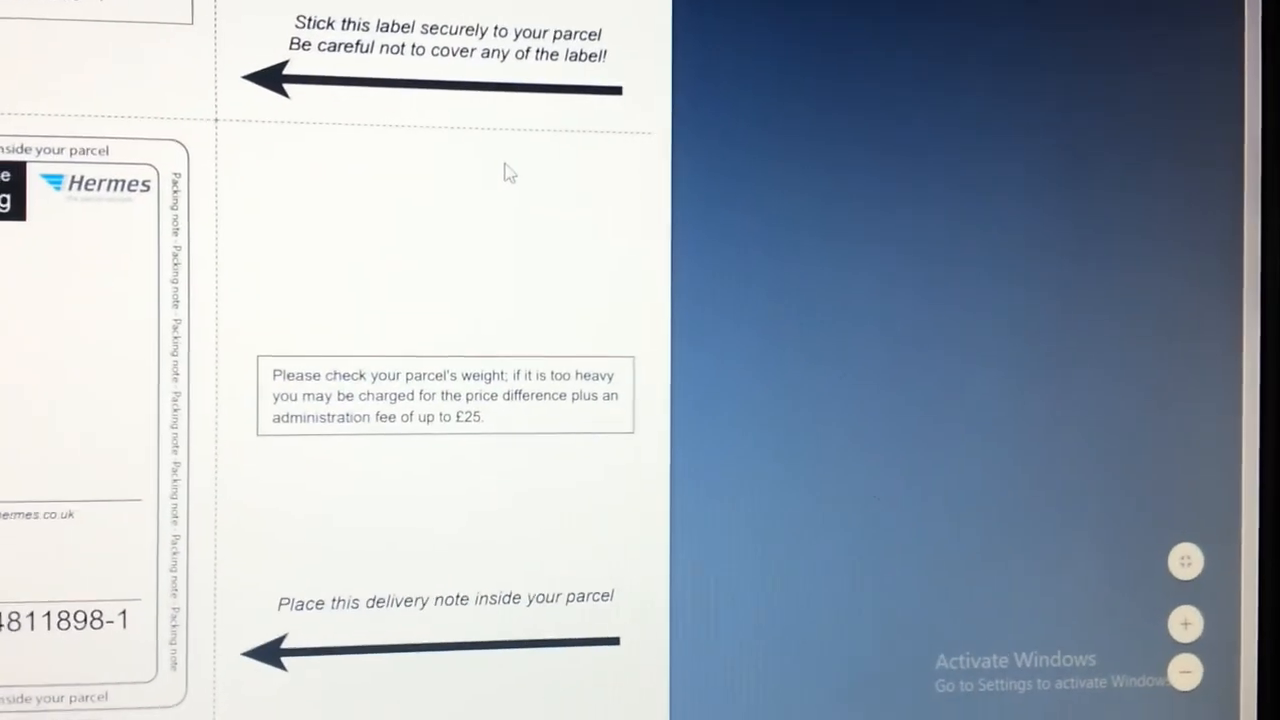